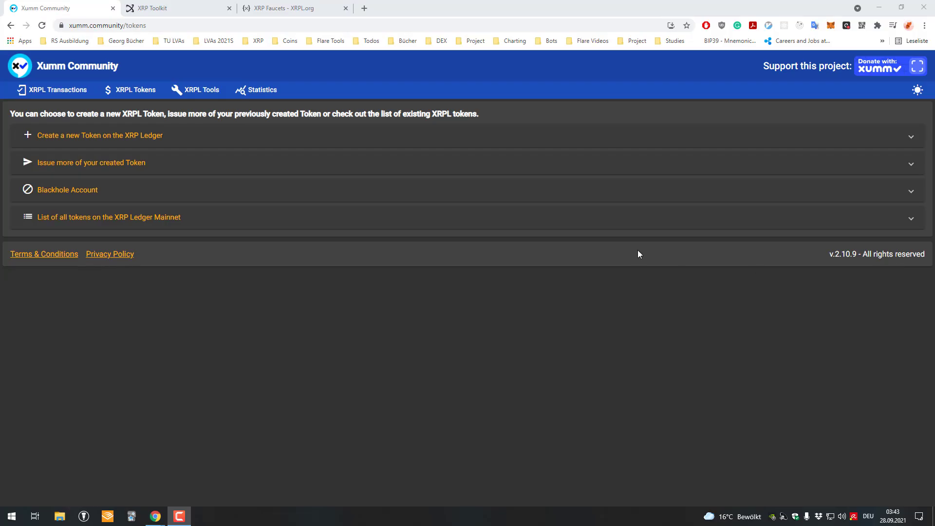
mouse_move(190, 181)
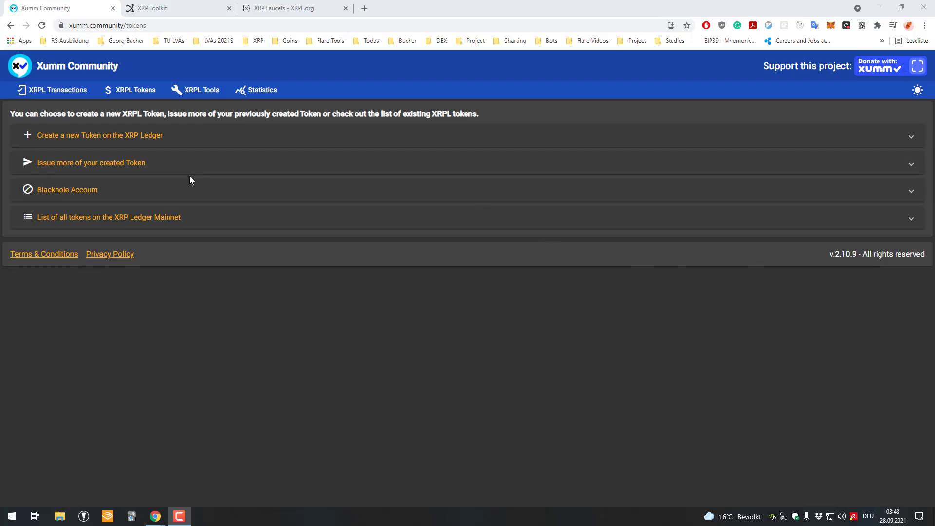
mouse_move(52, 90)
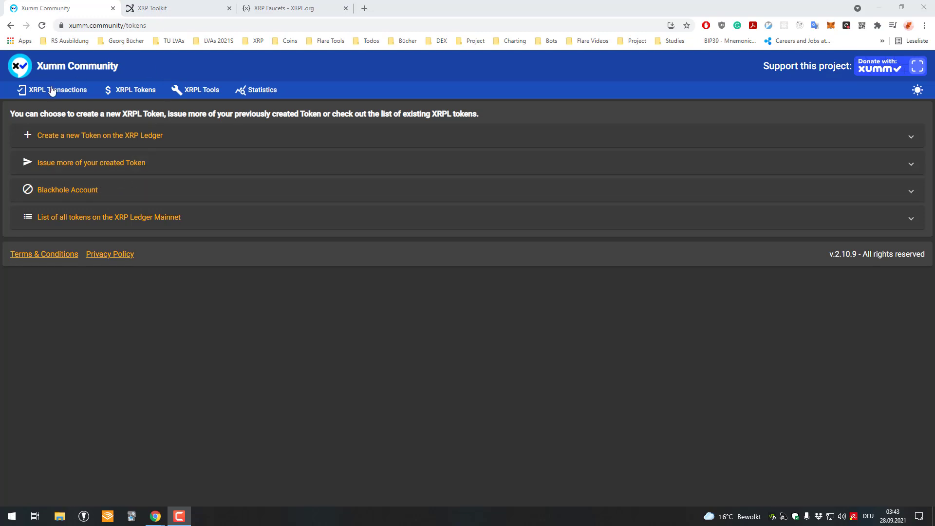
Expand the Blackhole Account panel and review the description of the one-time 5 XRP fee
click(67, 190)
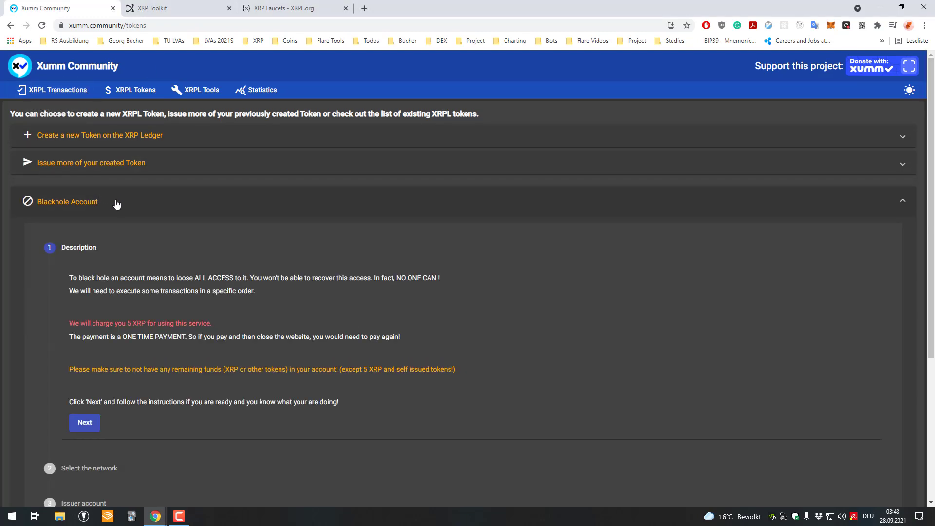
mouse_move(111, 210)
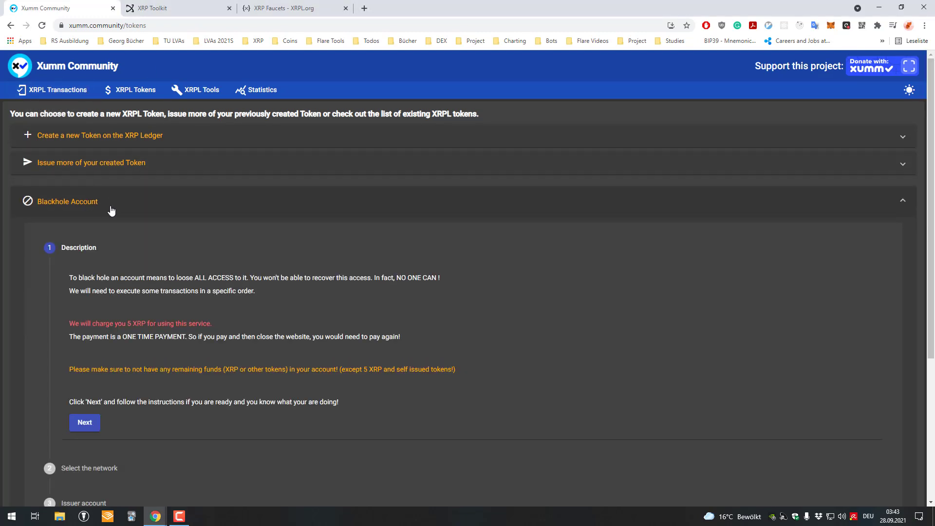
scroll(down, 3)
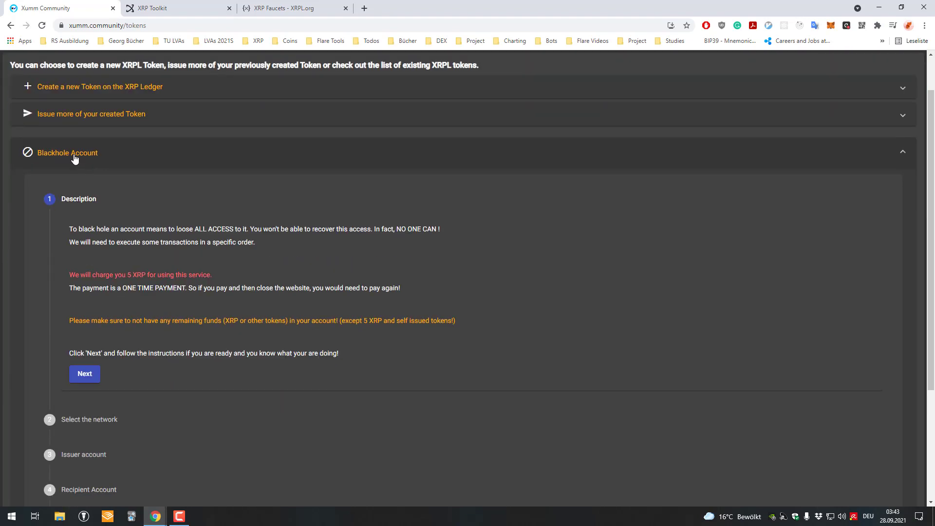
scroll(down, 3)
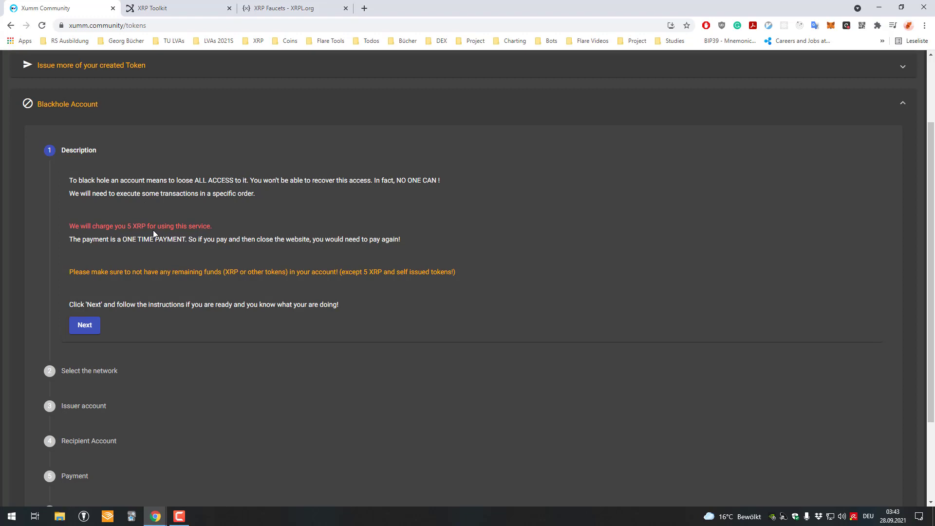
mouse_move(463, 209)
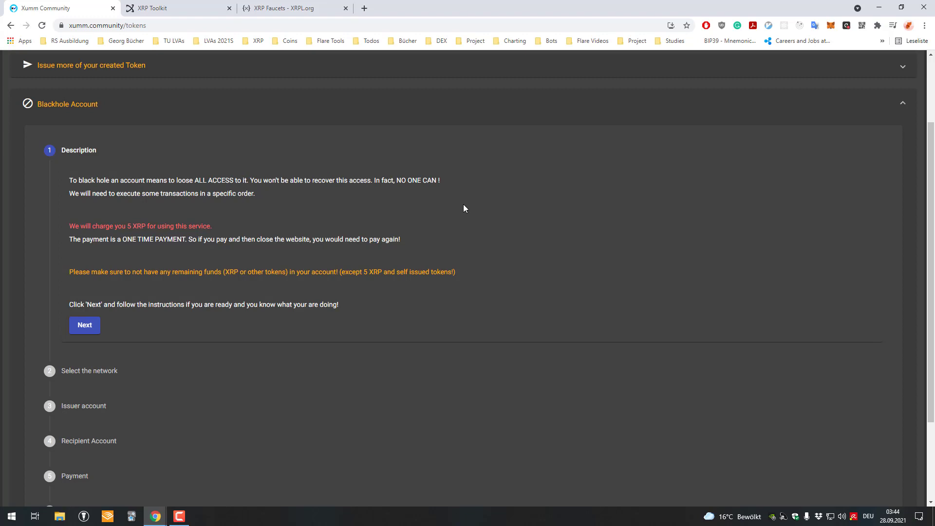
mouse_move(271, 215)
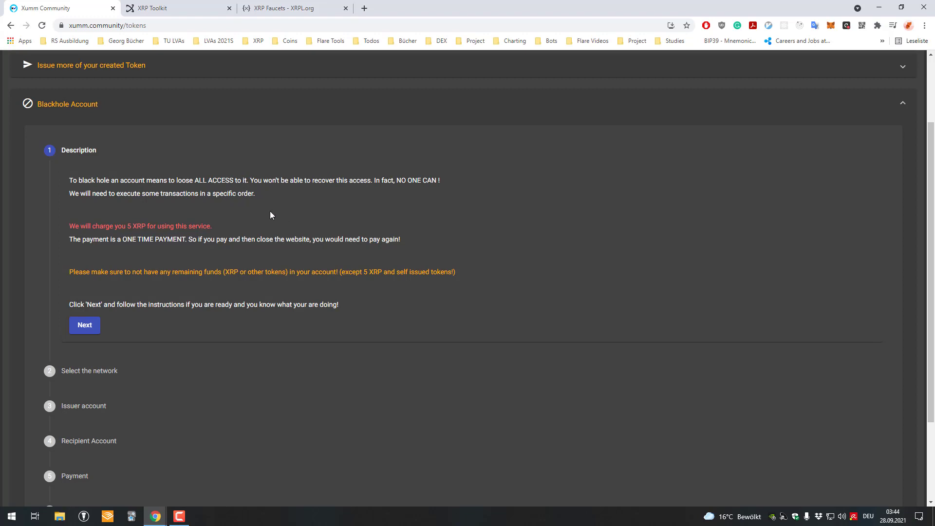
mouse_move(352, 248)
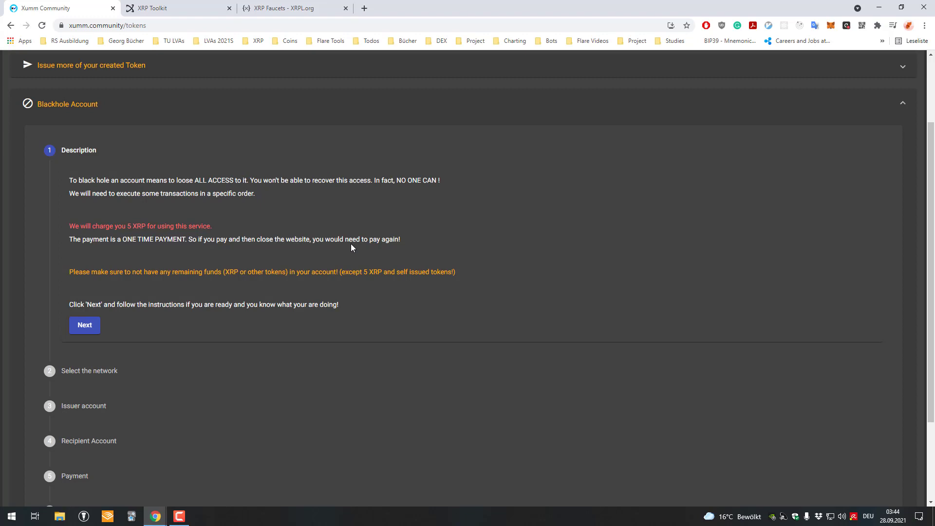
mouse_move(368, 246)
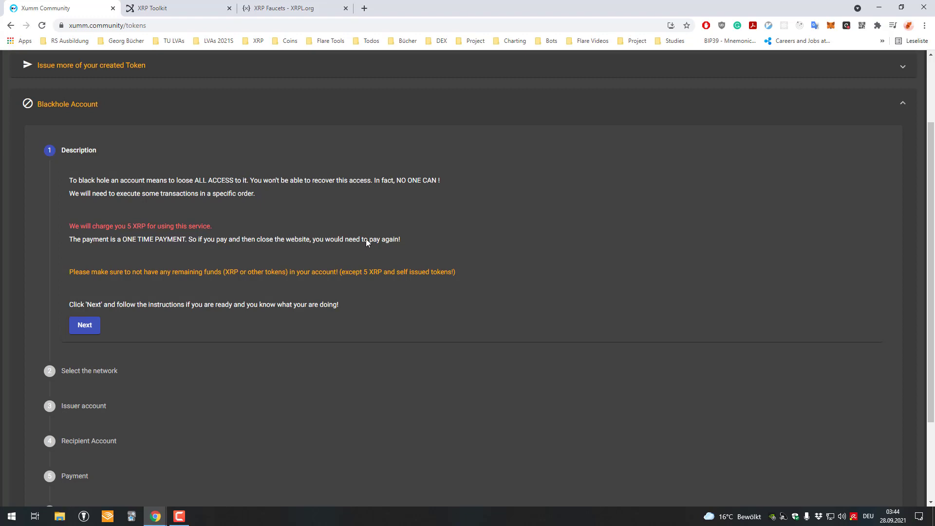
mouse_move(374, 240)
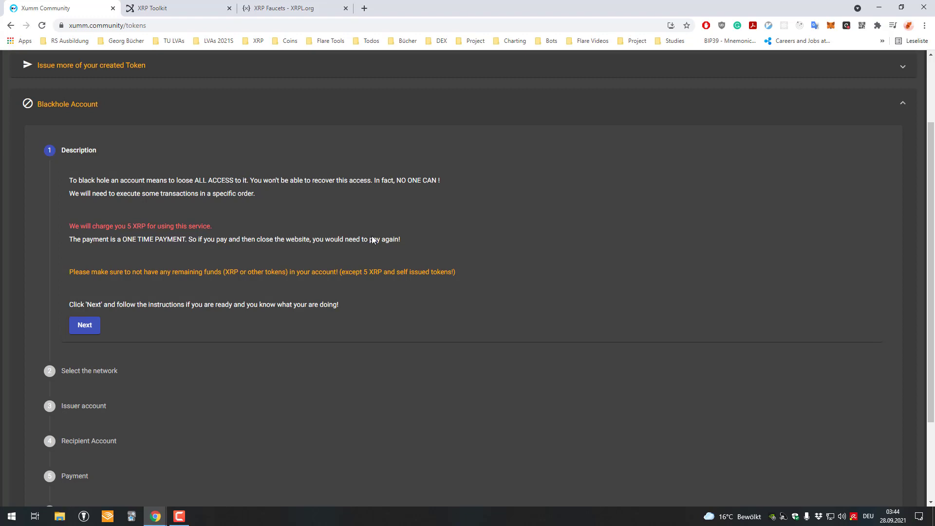
mouse_move(376, 258)
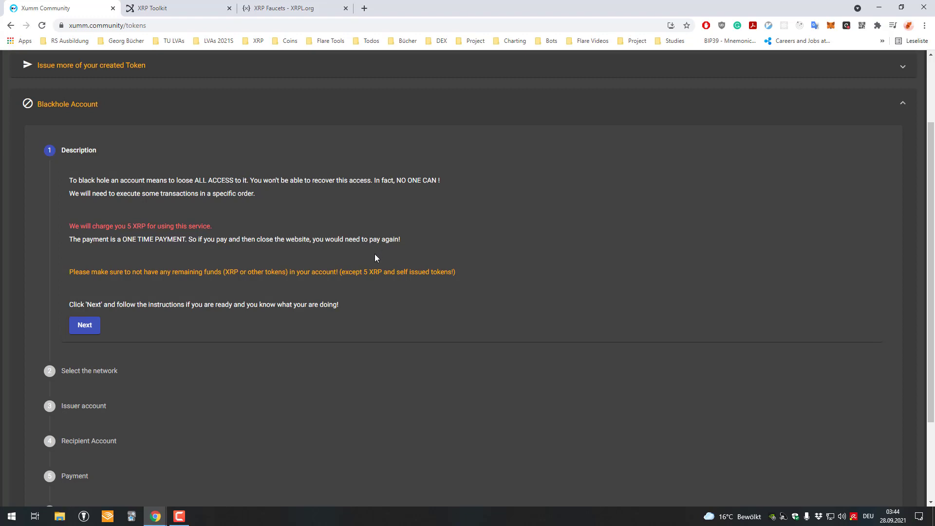
mouse_move(121, 332)
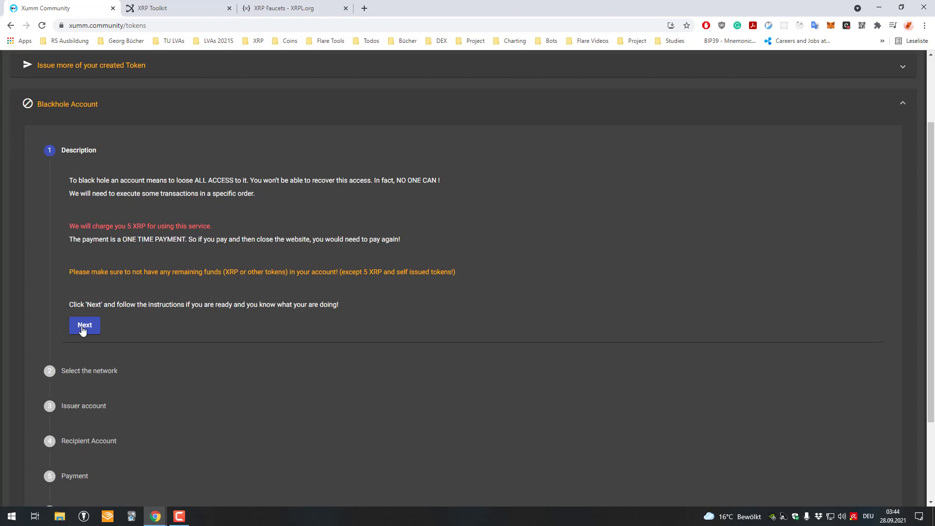
Advance past the description and network selection, then request a Xumm sign-in for the issuer account
click(84, 325)
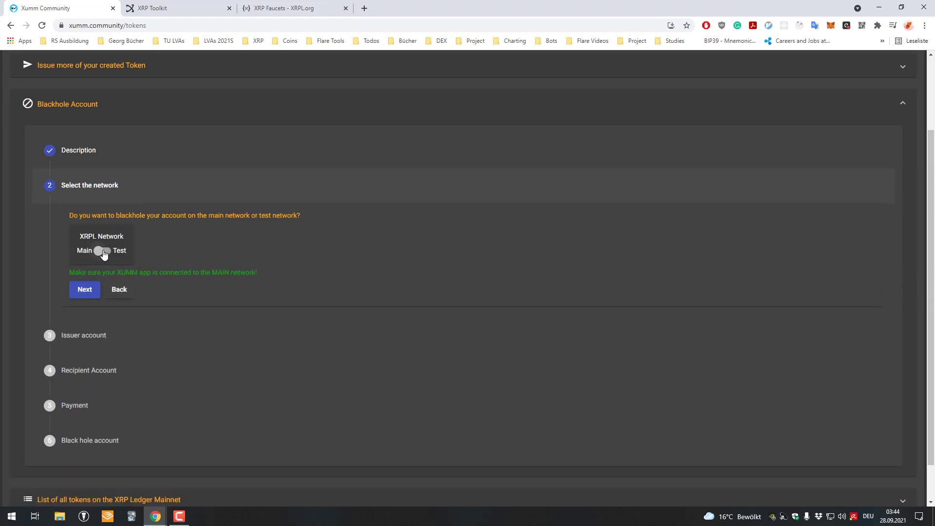
click(84, 289)
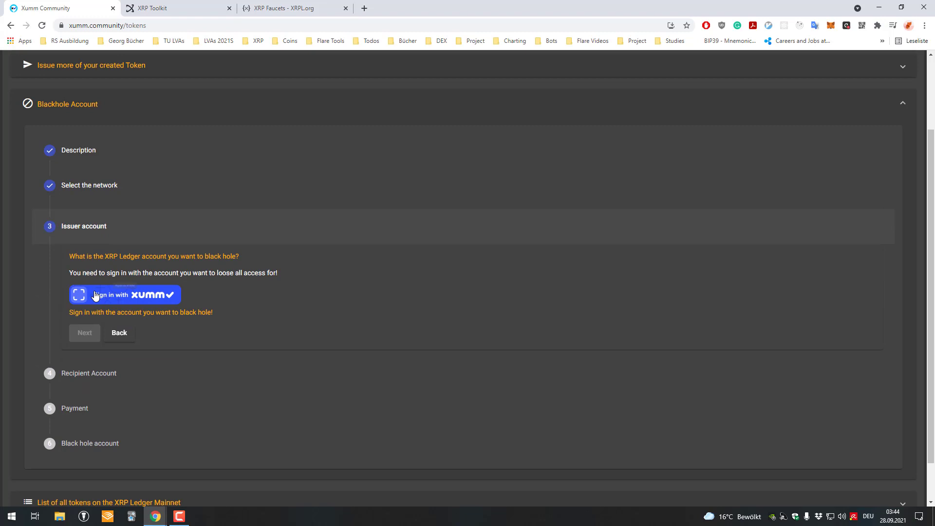
click(124, 294)
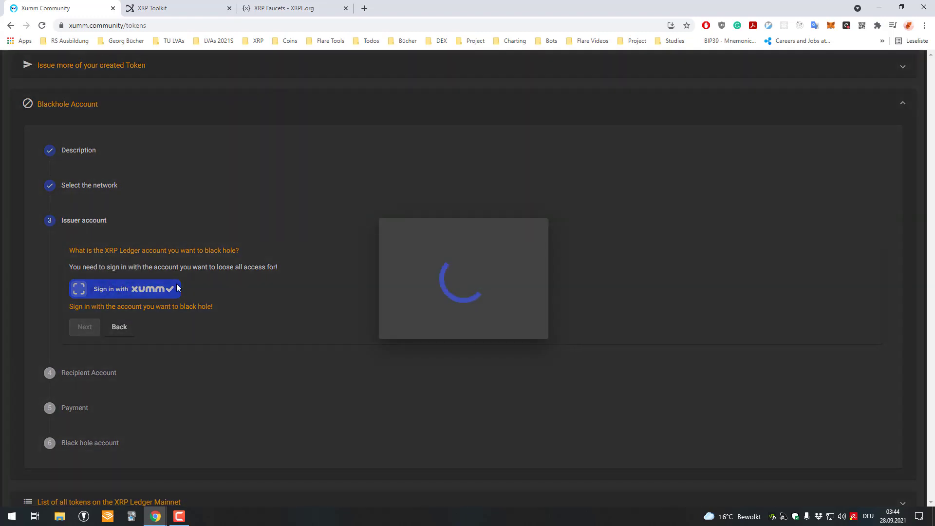
click(125, 289)
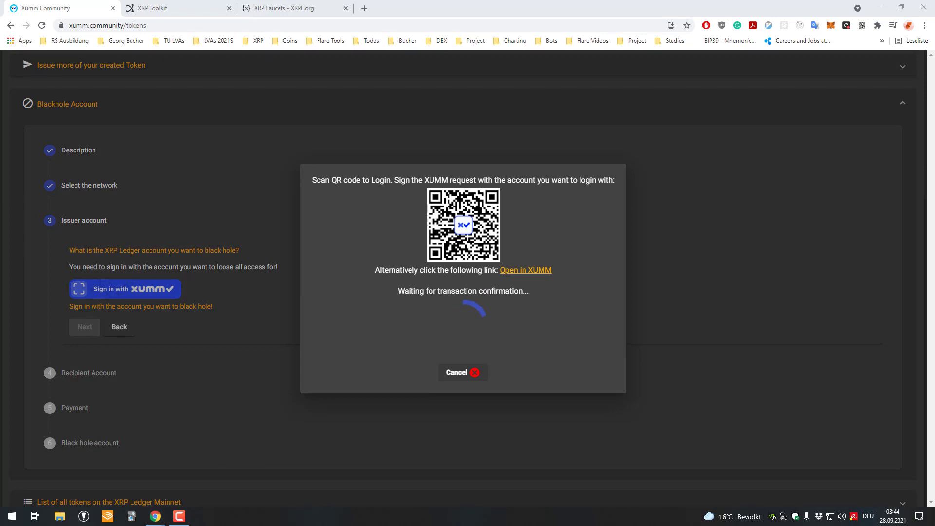
mouse_move(847, 455)
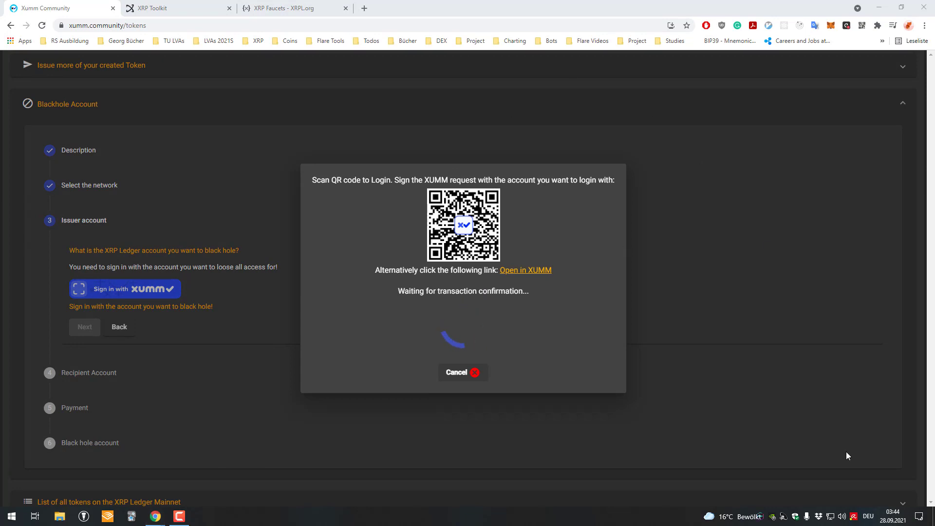
Bring up the NoxPlayer emulator with the Xumm wallet to handle the pending sign-in request
click(203, 516)
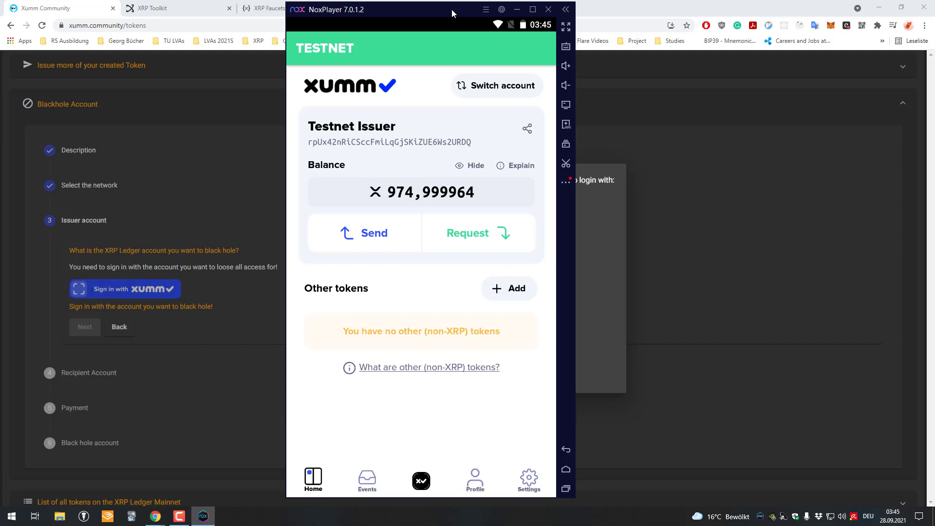
click(124, 288)
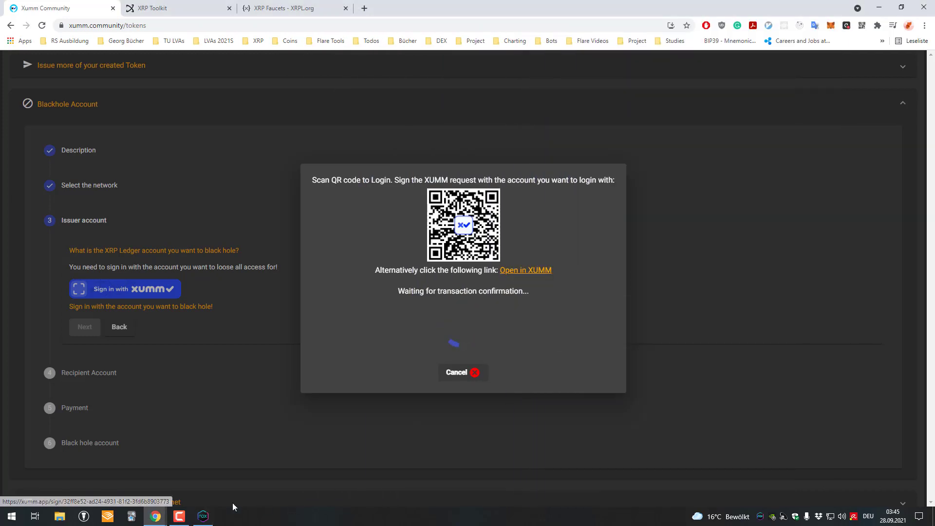
click(203, 516)
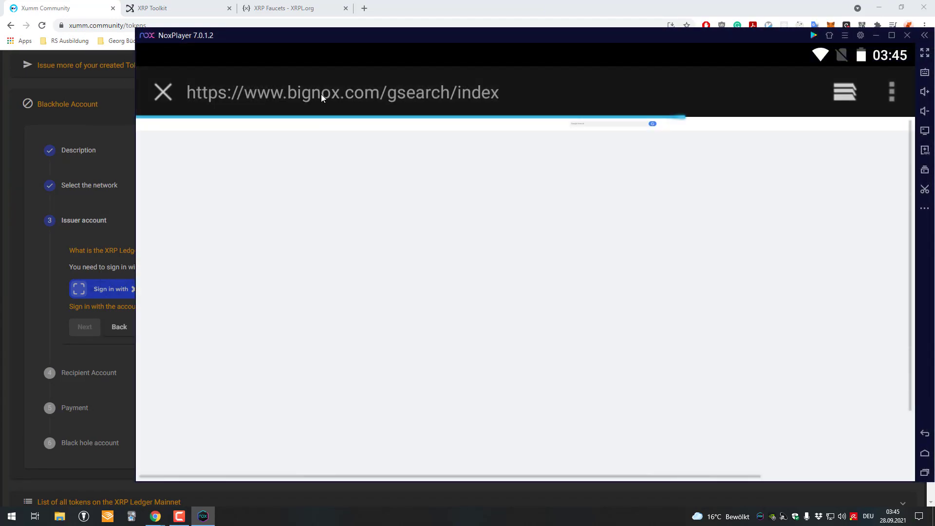
Load the xumm.app sign-in link in the emulator and accept the request as Testnet Issuer
text(https://xumm.app/sign/32ff8e52-ad24-4931-81f2-3fd6b8903773)
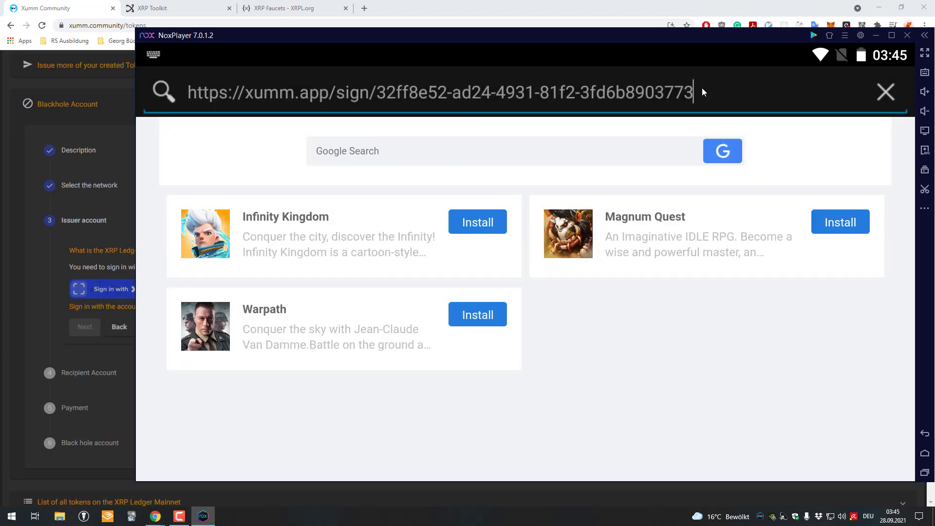
key(Enter)
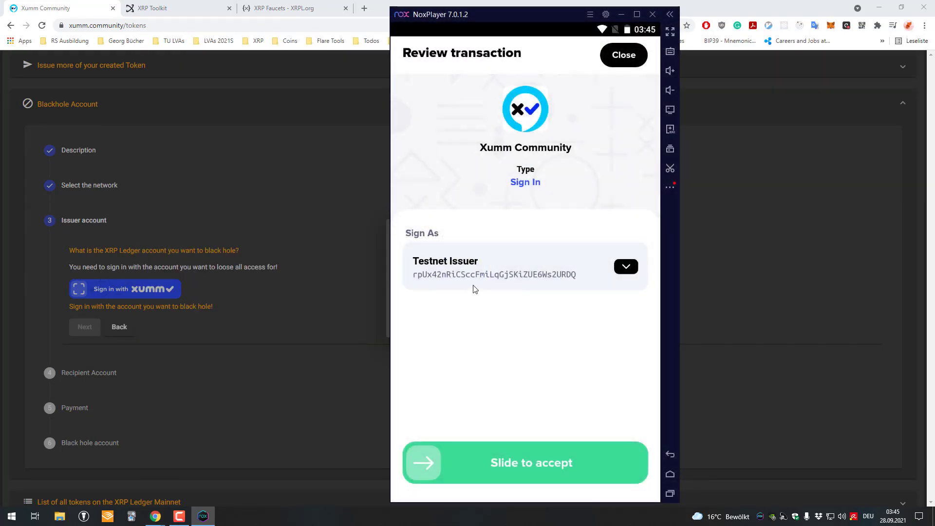
drag(424, 461, 626, 462)
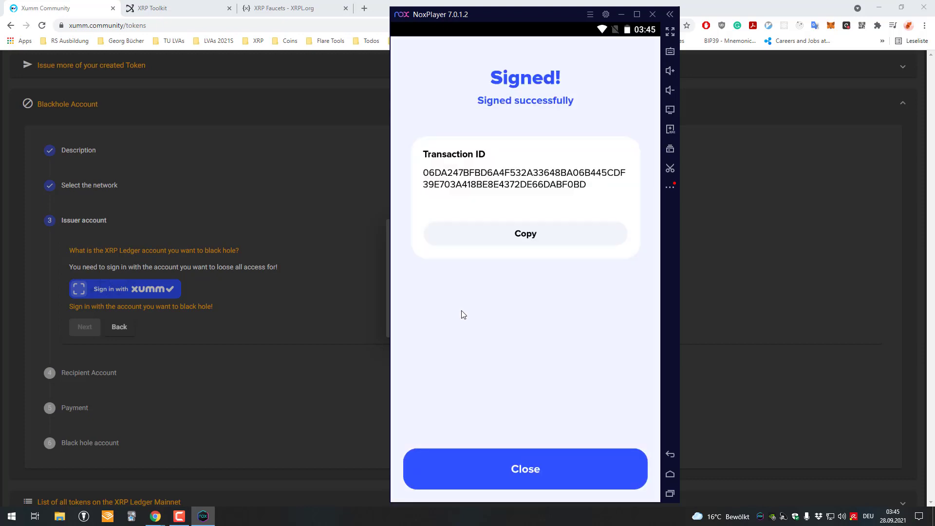
click(525, 468)
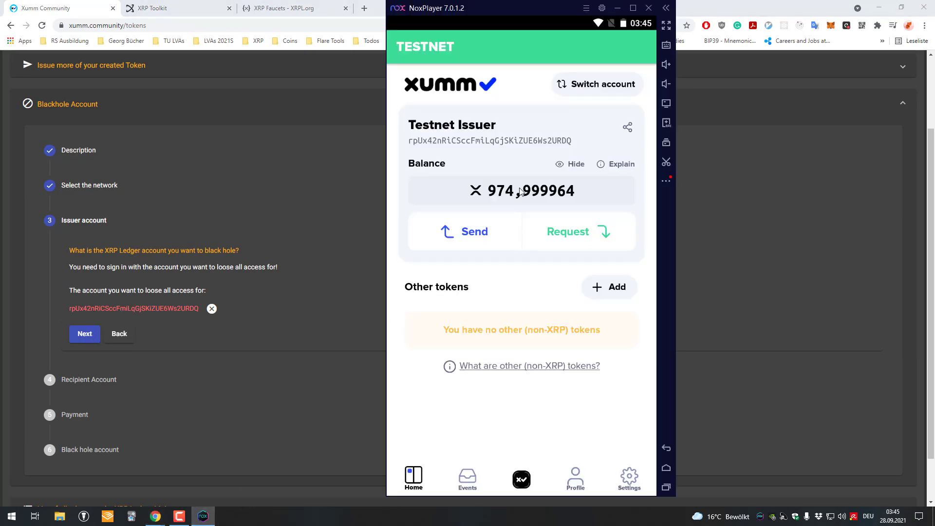
mouse_move(506, 202)
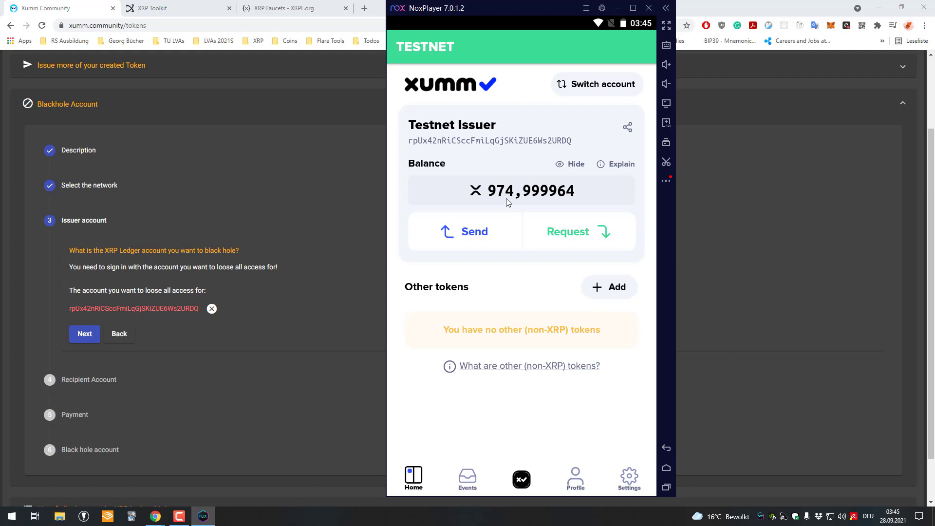
mouse_move(520, 245)
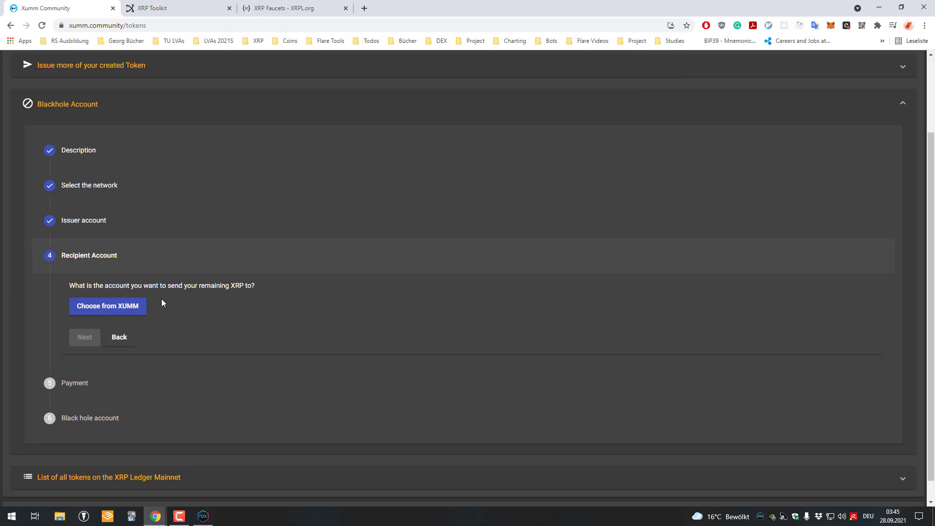
Choose the recipient account from XUMM and start adding another account to the wallet
drag(69, 285, 225, 286)
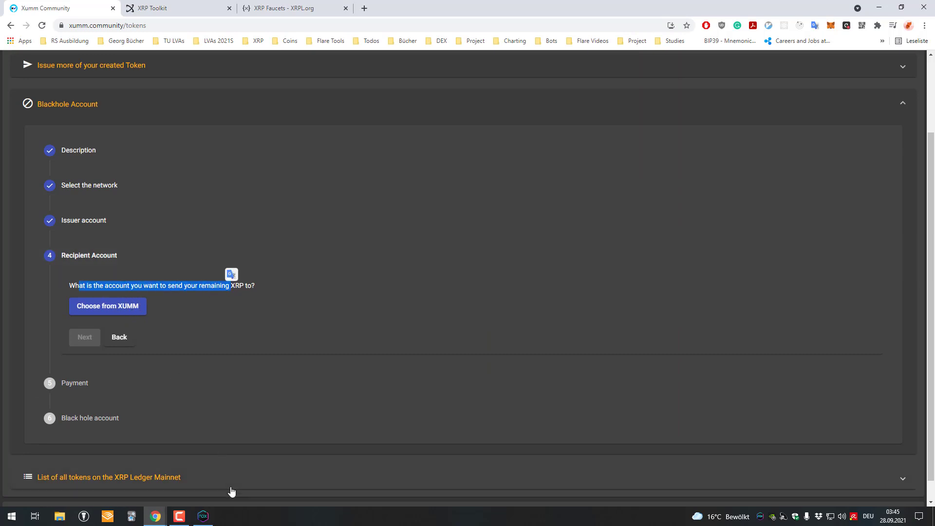
click(107, 305)
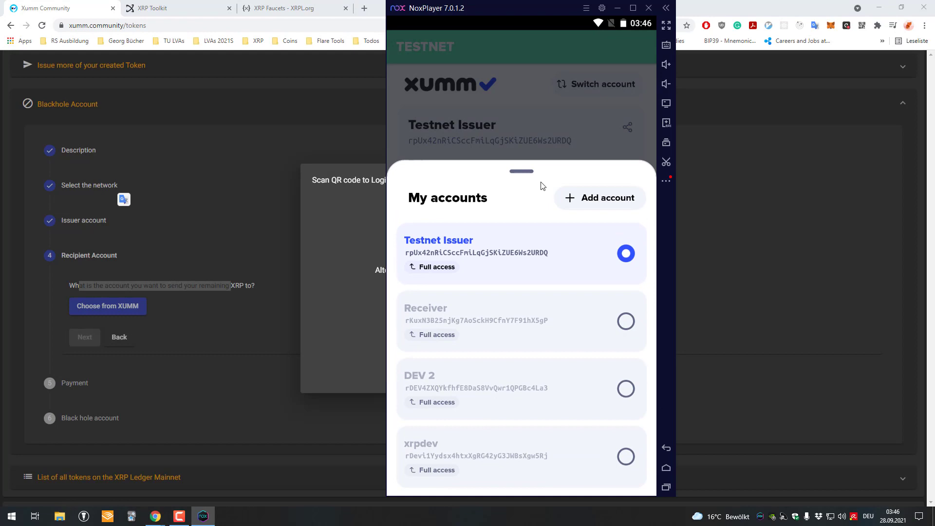
click(600, 198)
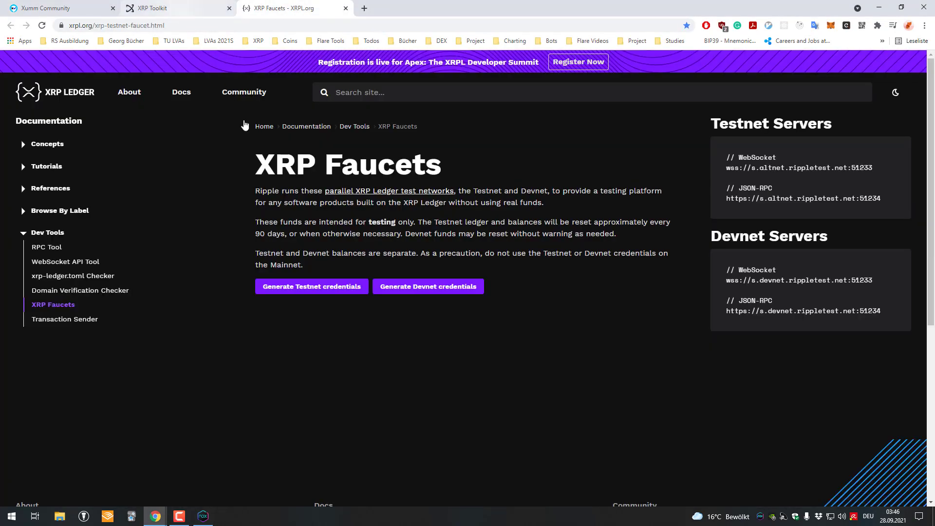
Generate funded Testnet credentials and import the family seed into Xumm as 'Receiver account'
click(311, 287)
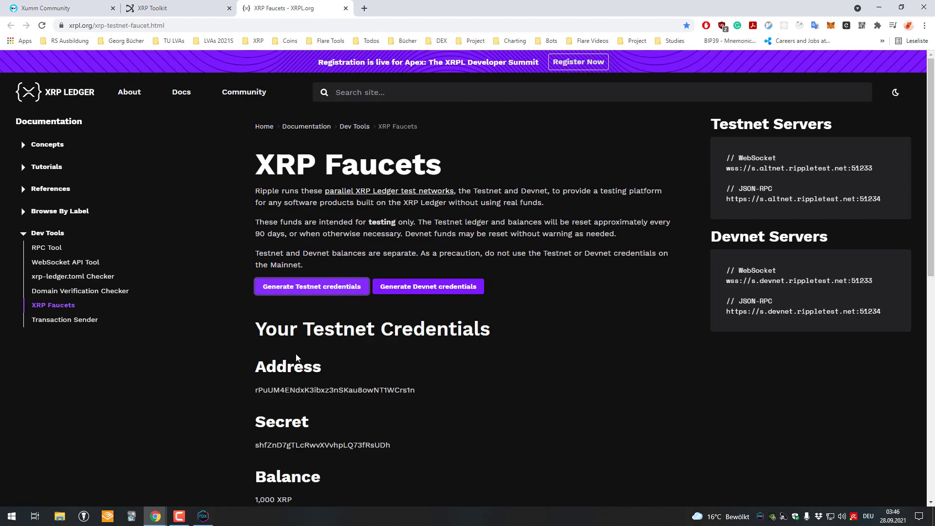
click(202, 516)
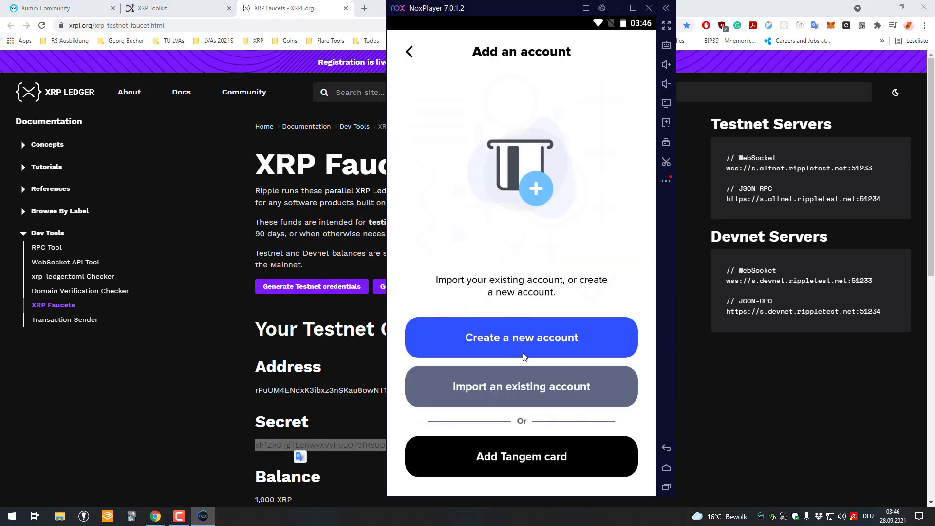
click(521, 385)
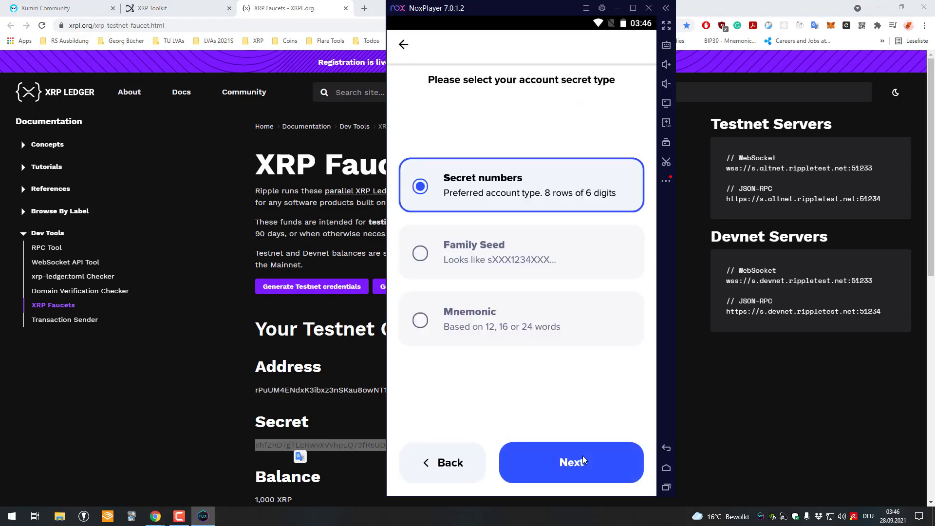
click(571, 462)
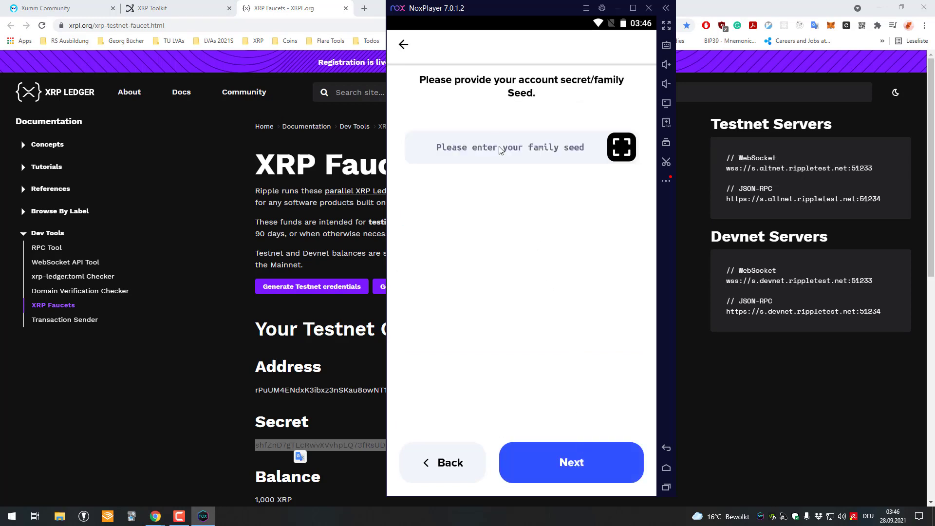
click(571, 461)
text(Receiver account)
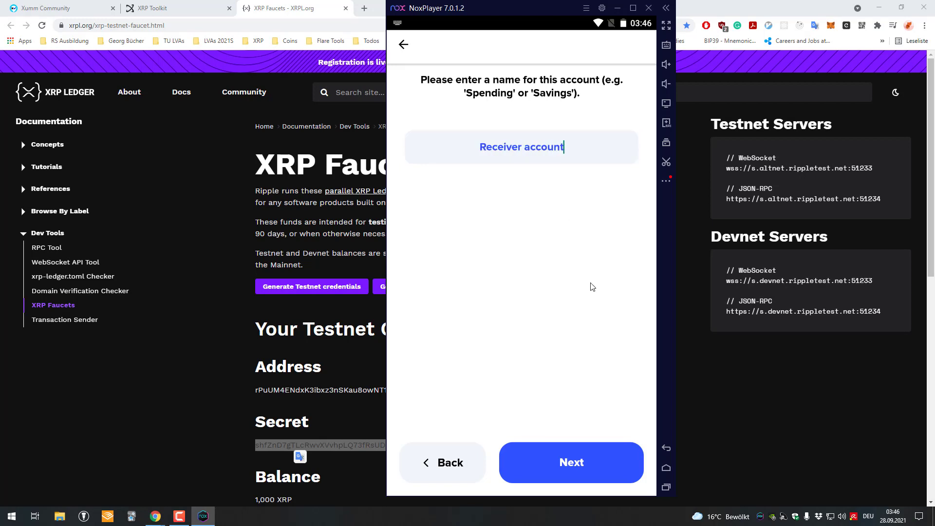
click(571, 461)
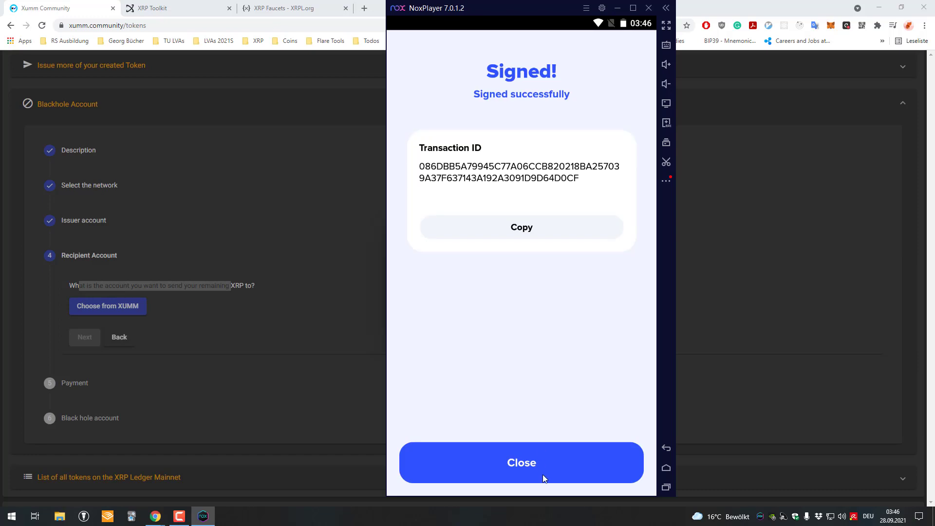
Dismiss the signed confirmation and advance the wizard to the 5 XRP payment step
click(521, 462)
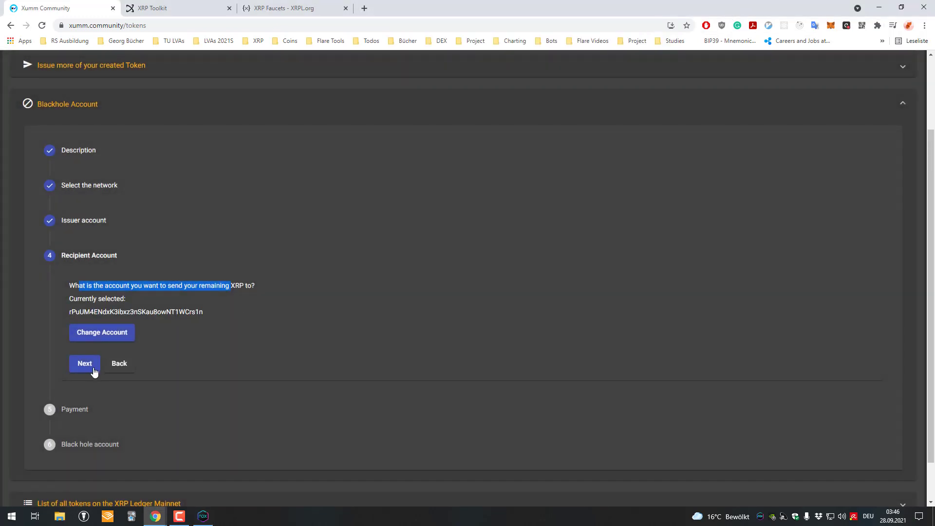
click(83, 363)
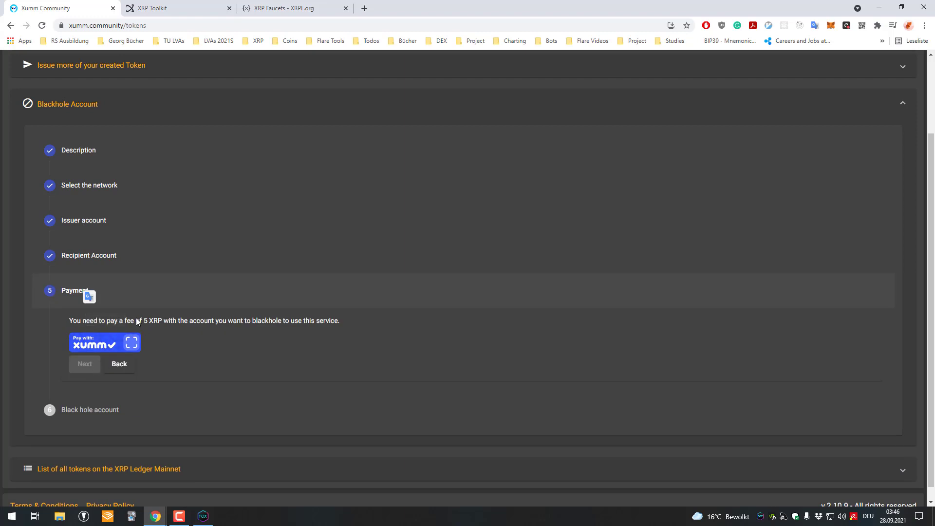
Pay the 5 XRP service fee with Xumm
click(98, 342)
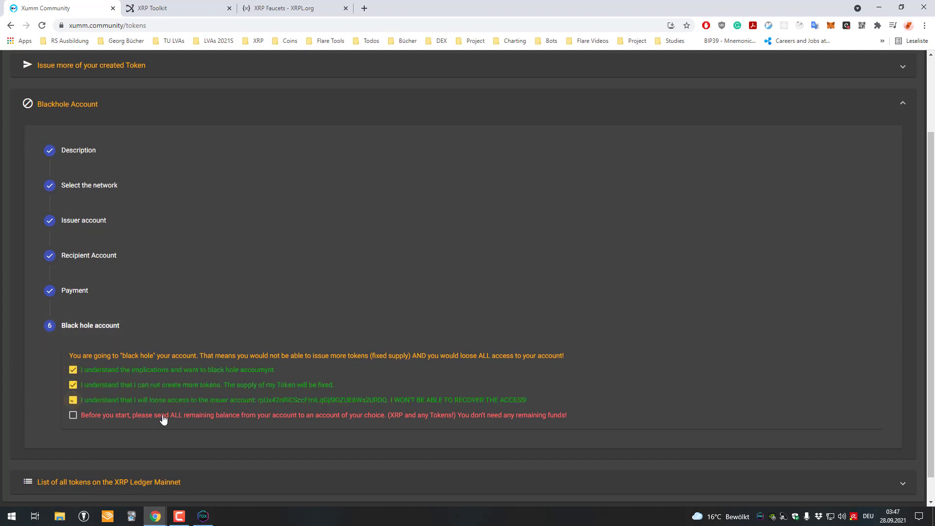
Tick the last two acknowledgements and send the remaining 969.999952 XRP to the Receiver account
click(72, 415)
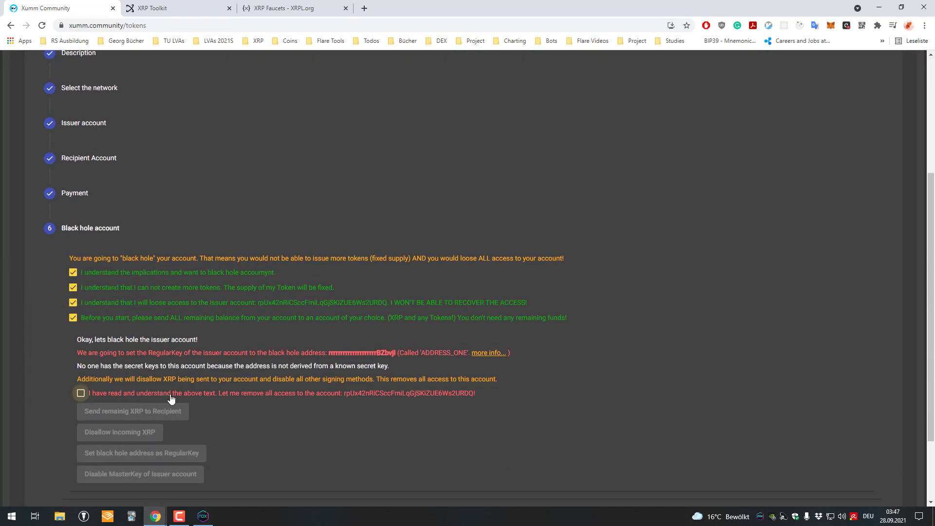
click(81, 392)
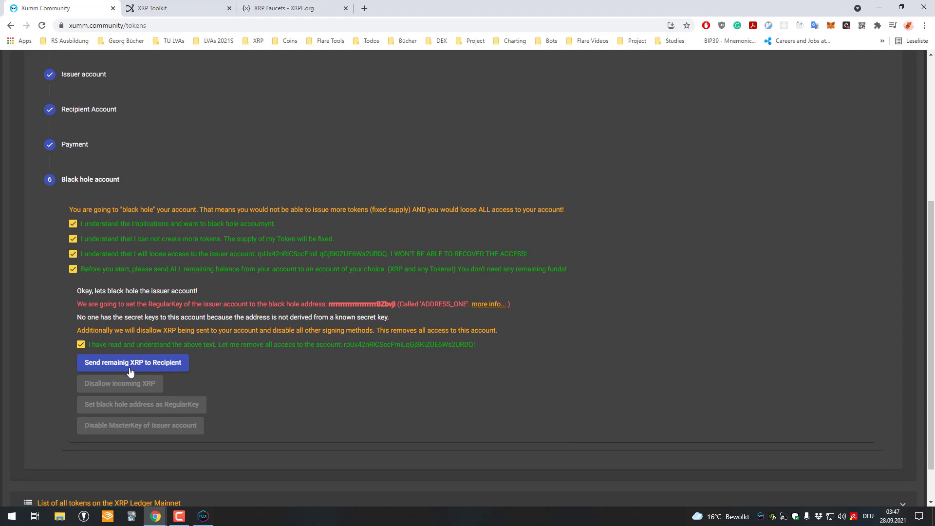
click(132, 362)
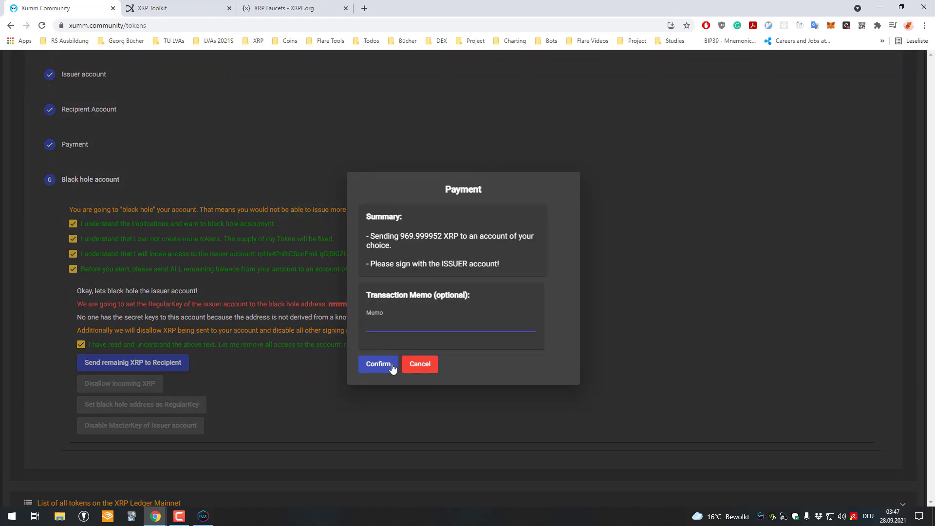
click(378, 364)
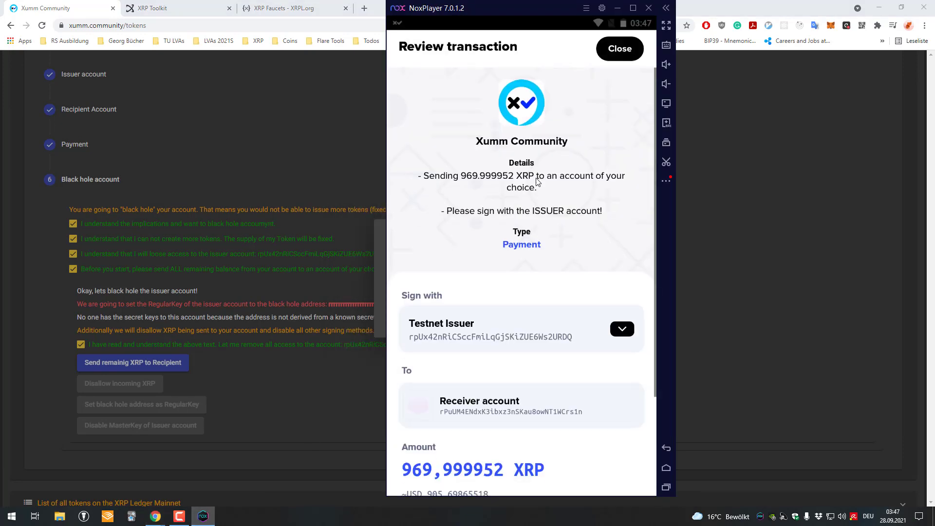
scroll(down, 3)
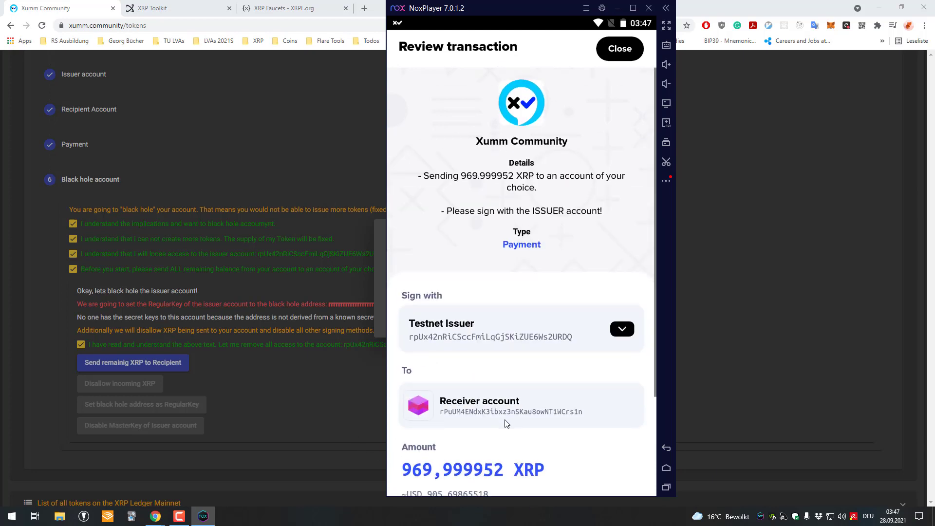
scroll(down, 3)
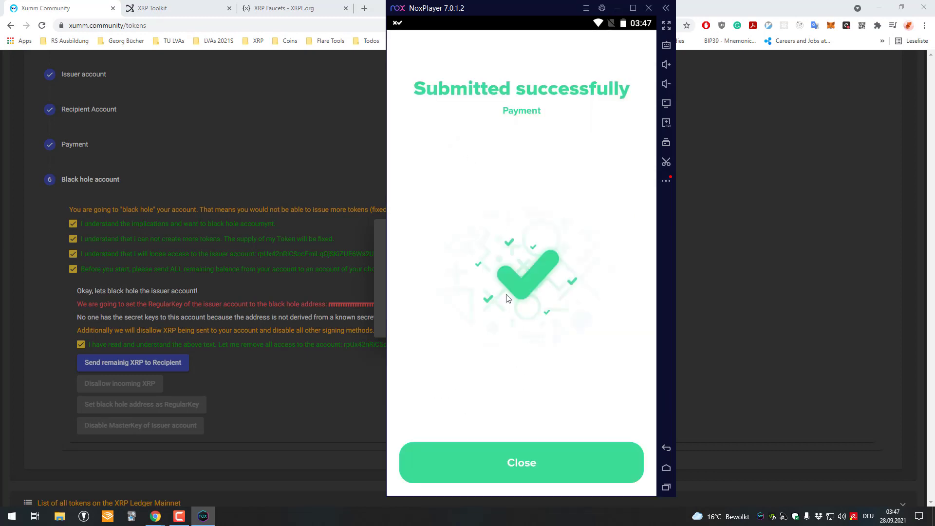
click(521, 462)
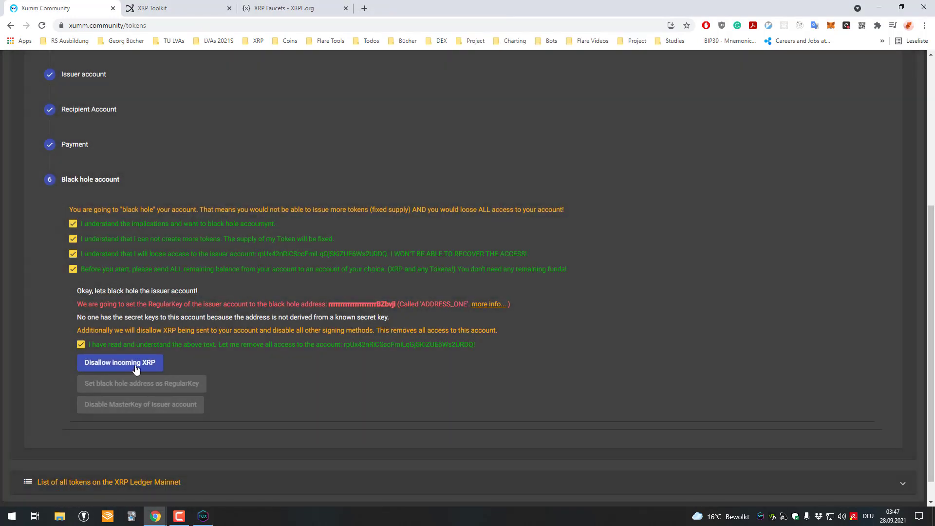
Sign the AccountSet disallowing incoming XRP, then request setting the black hole address as RegularKey
click(120, 363)
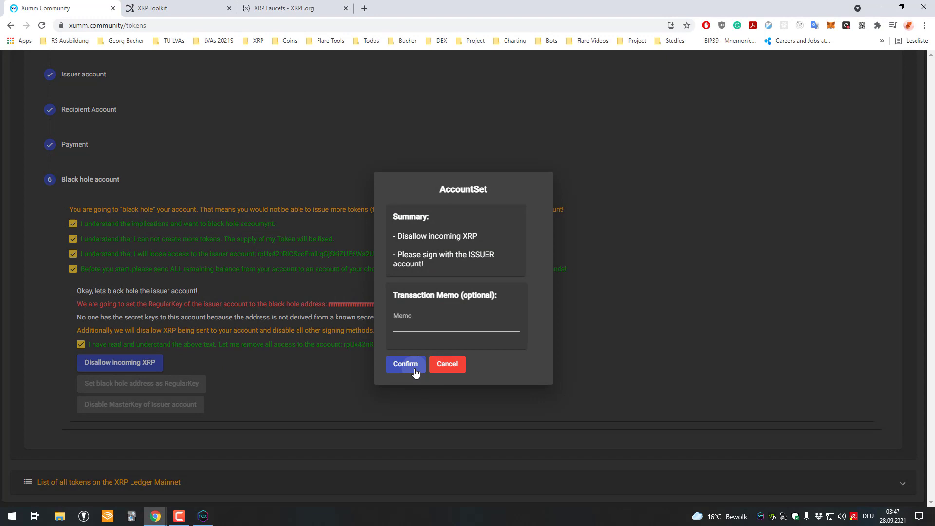
click(405, 365)
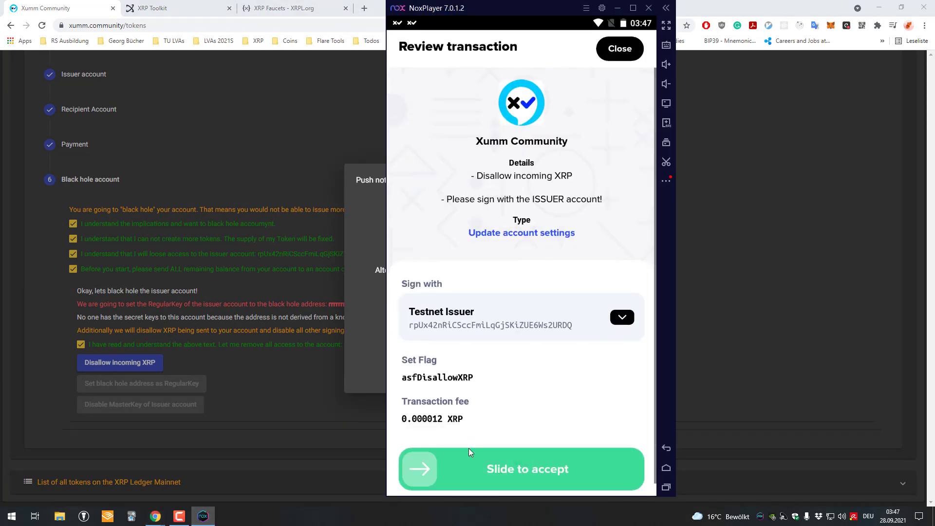
drag(418, 468, 626, 469)
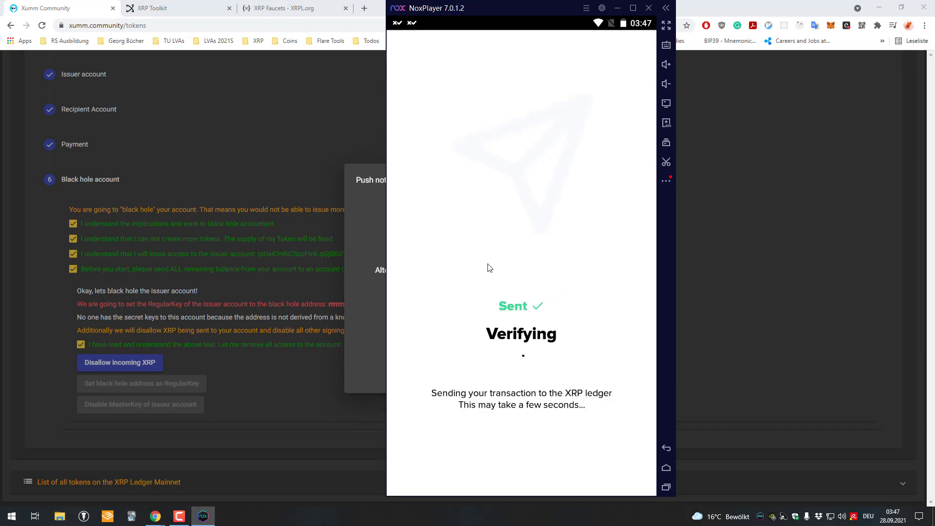
mouse_move(520, 353)
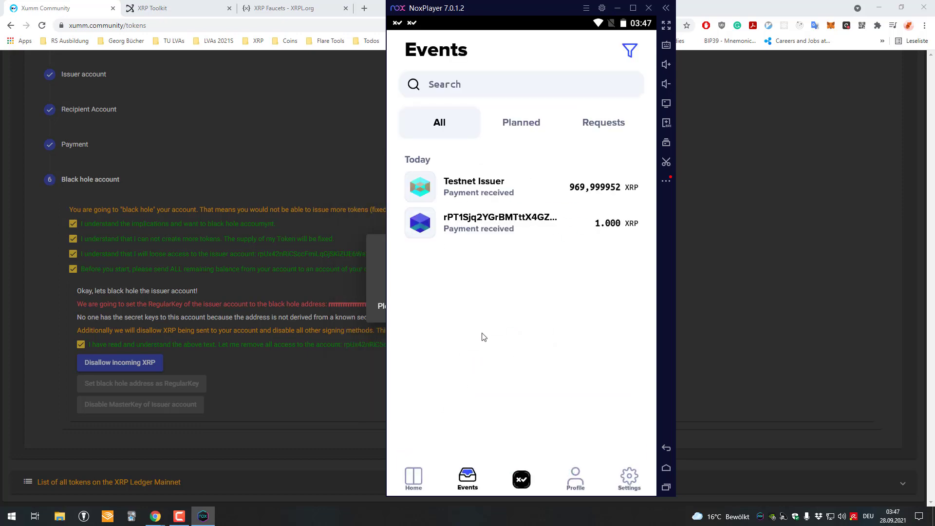
mouse_move(710, 15)
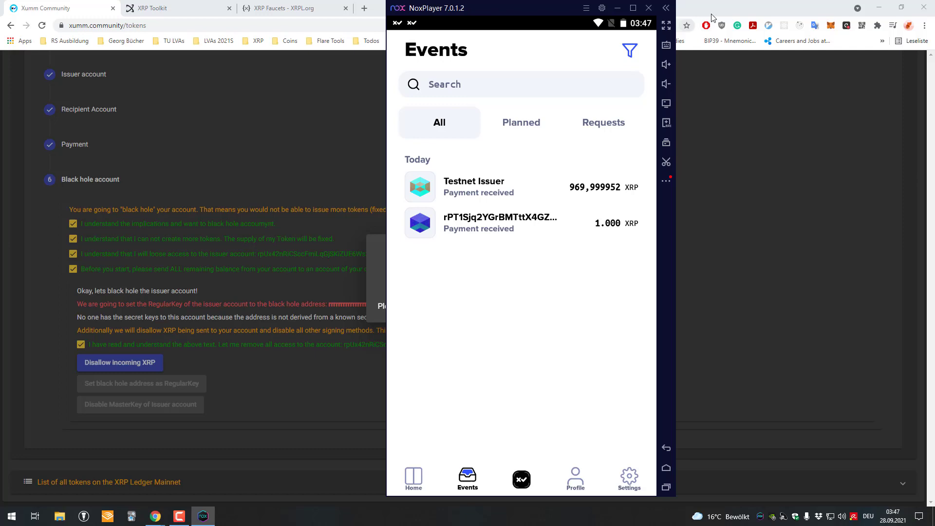
click(142, 384)
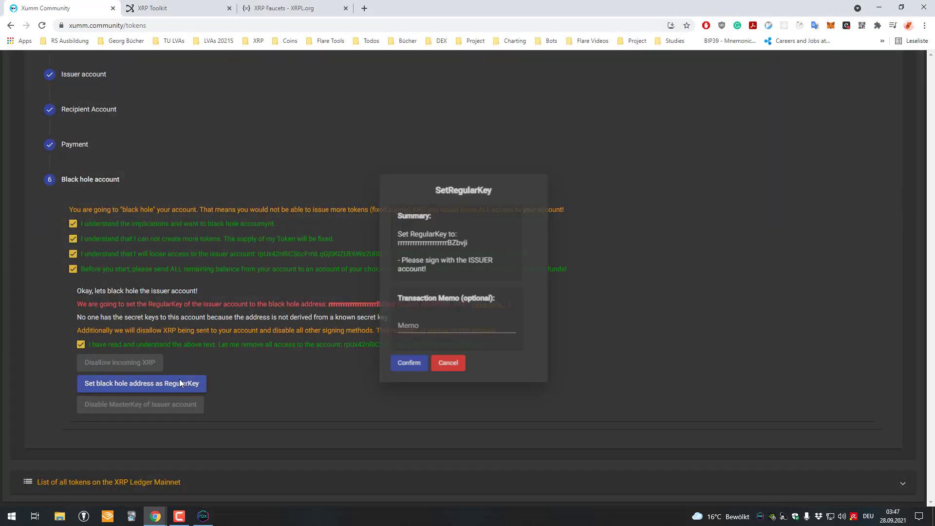
Confirm and sign the SetRegularKey to the black hole address, then dismiss its success notice
click(409, 363)
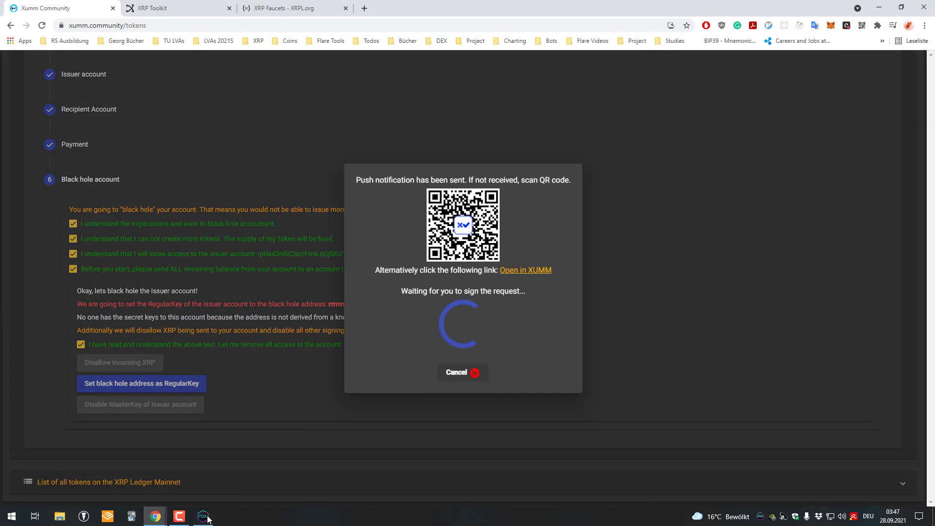
click(201, 516)
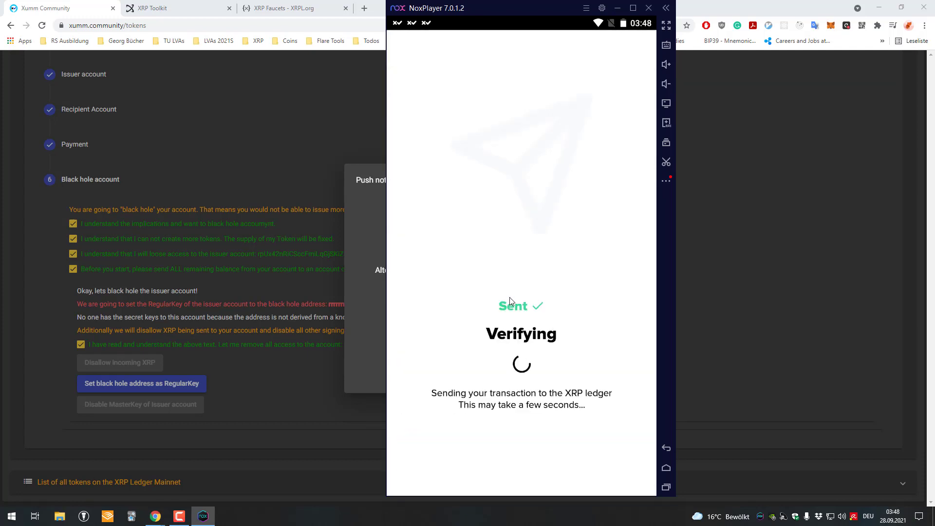
mouse_move(411, 216)
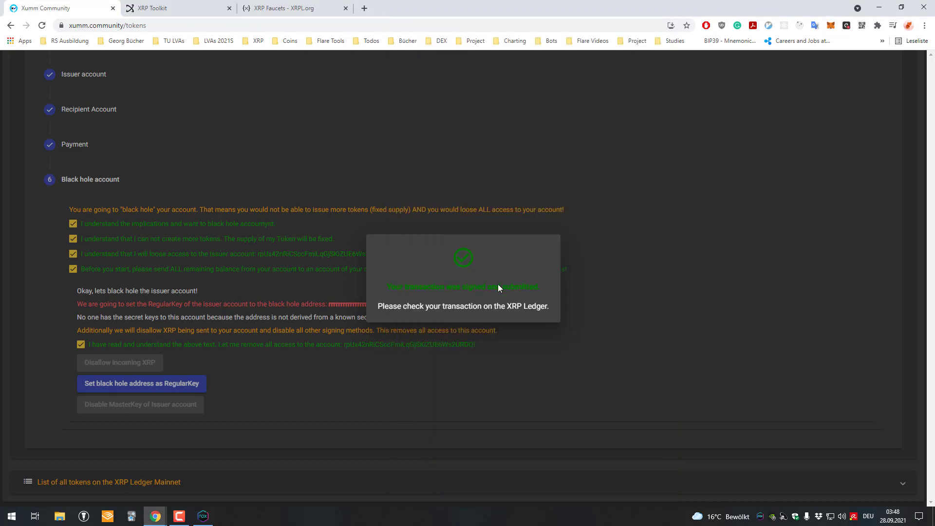
click(140, 404)
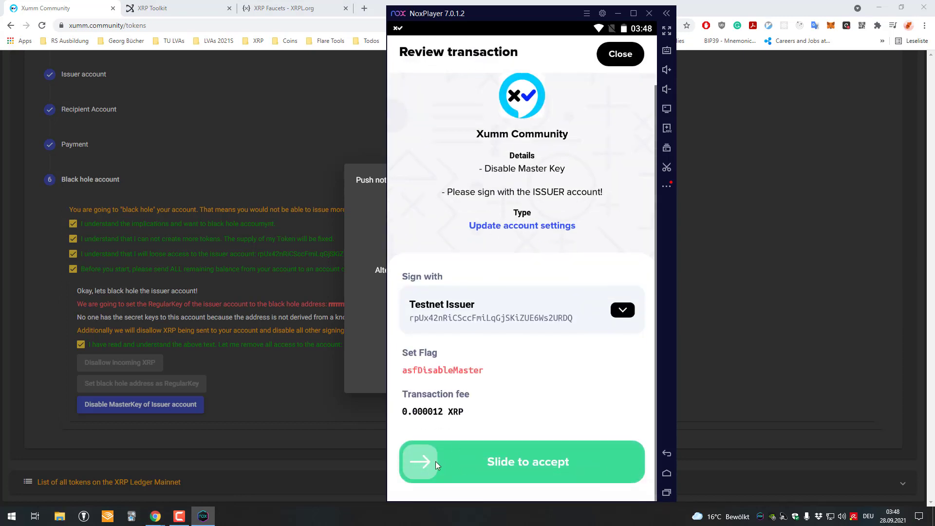
Accept the Disable Master Key transaction, continue past the private-key warning and close the success screen
drag(419, 461, 624, 461)
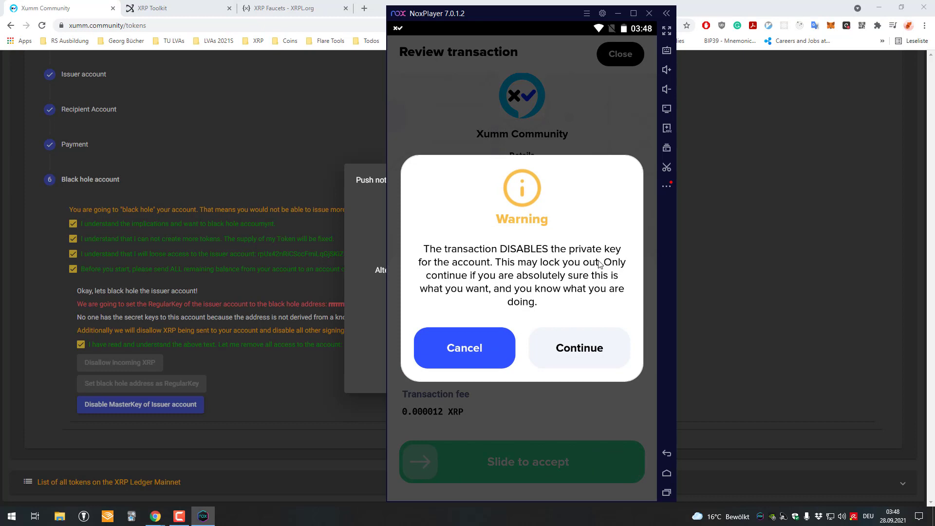
mouse_move(590, 286)
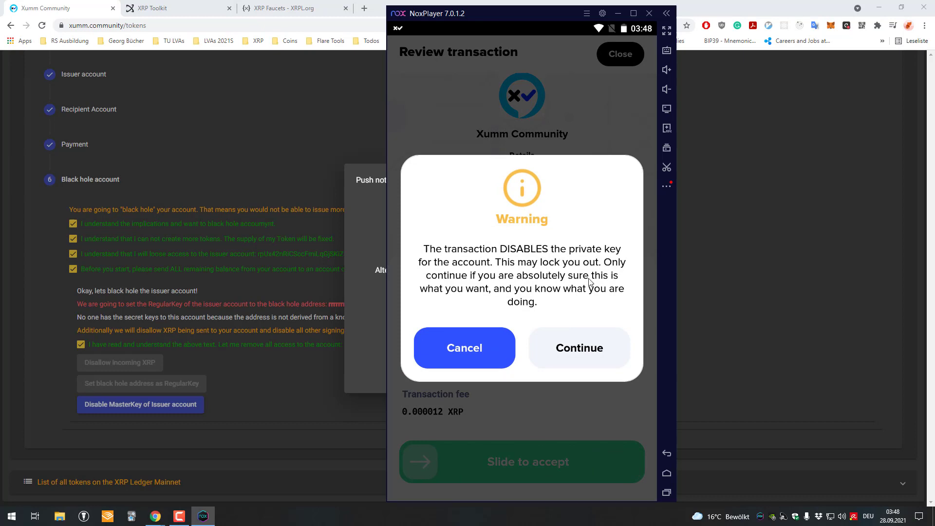
click(578, 348)
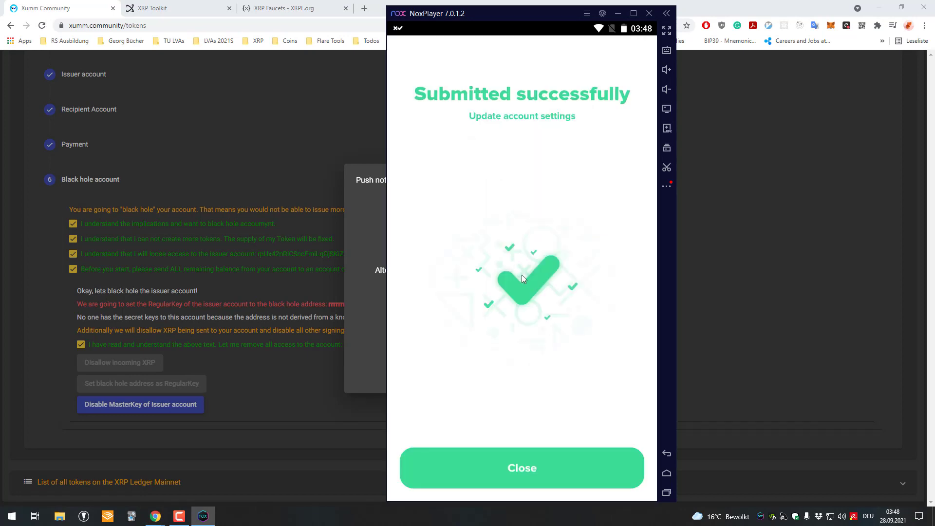
click(522, 467)
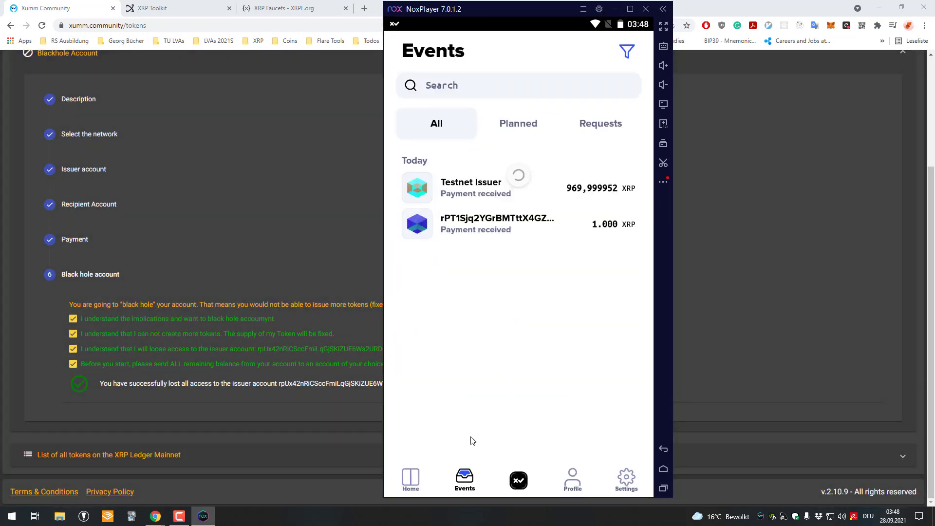
Switch to the Testnet Issuer account, acknowledge the read-only warning and view its zero XRP balance
click(410, 477)
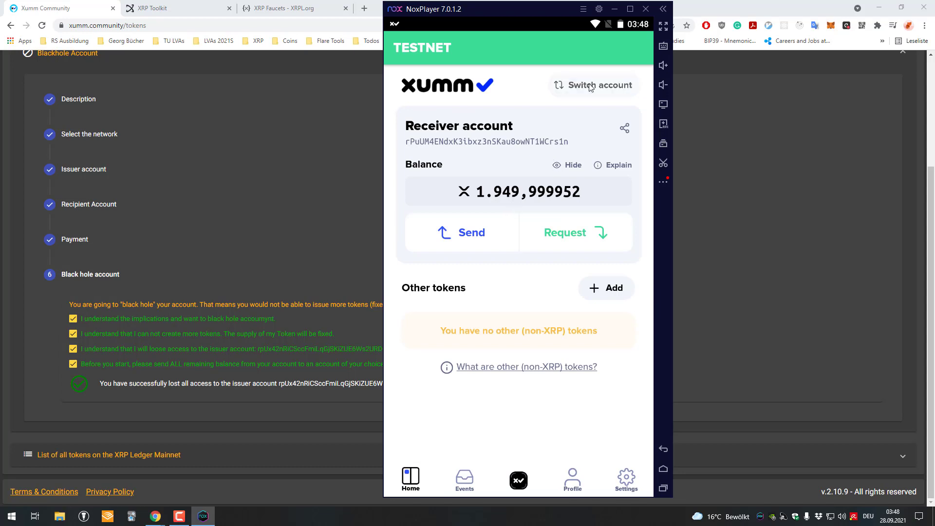
click(594, 85)
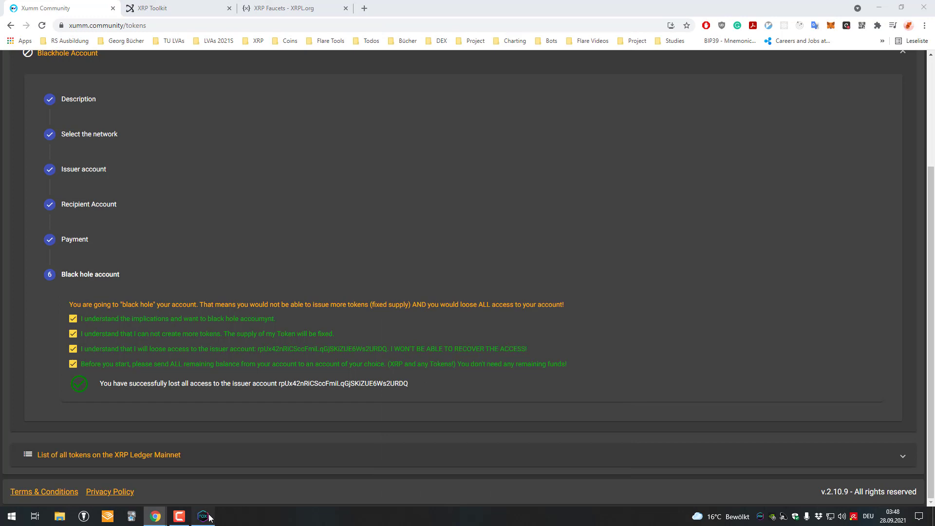
click(202, 516)
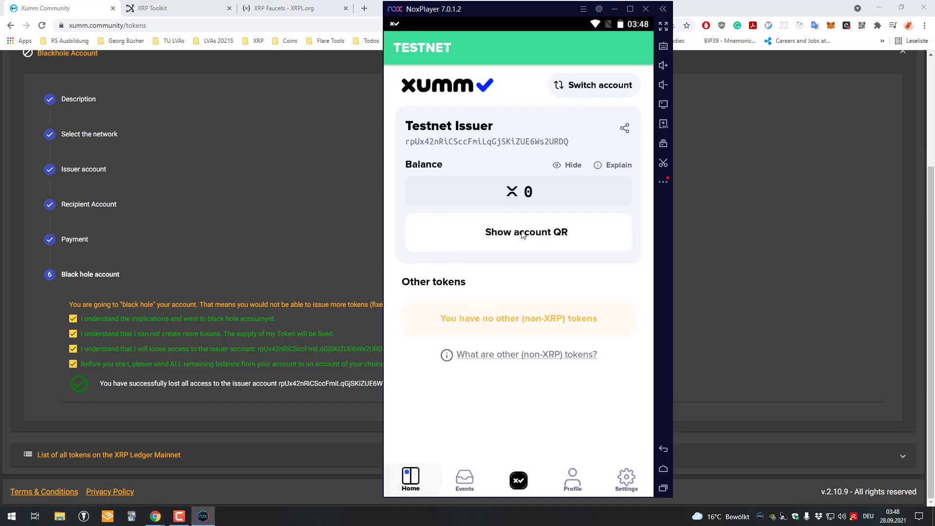
click(526, 232)
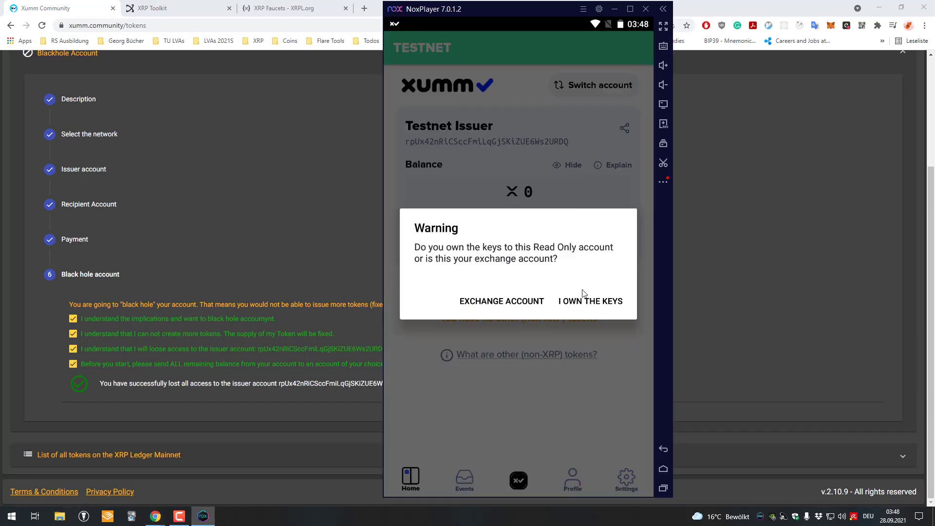
click(590, 300)
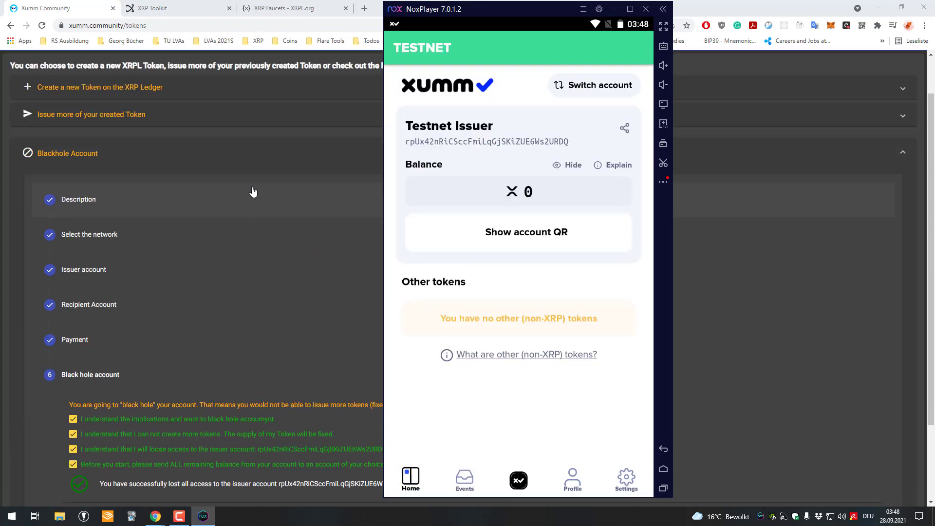
scroll(down, 3)
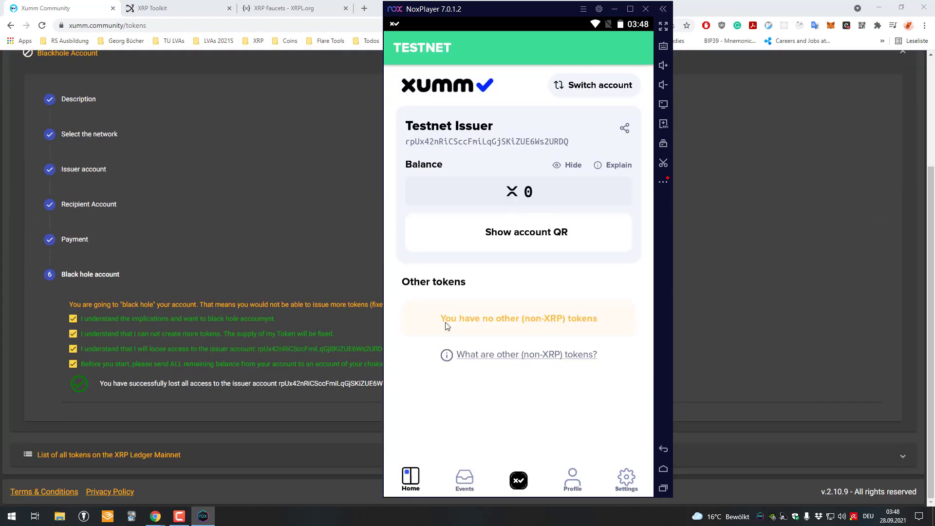
Flip between the issuer's Events history and balance overview, ending on the empty Events list
click(464, 479)
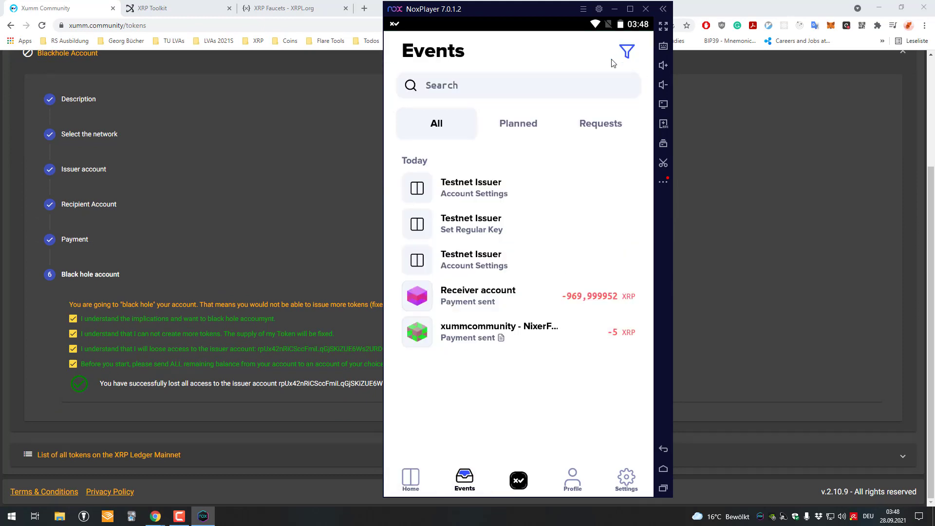
click(409, 477)
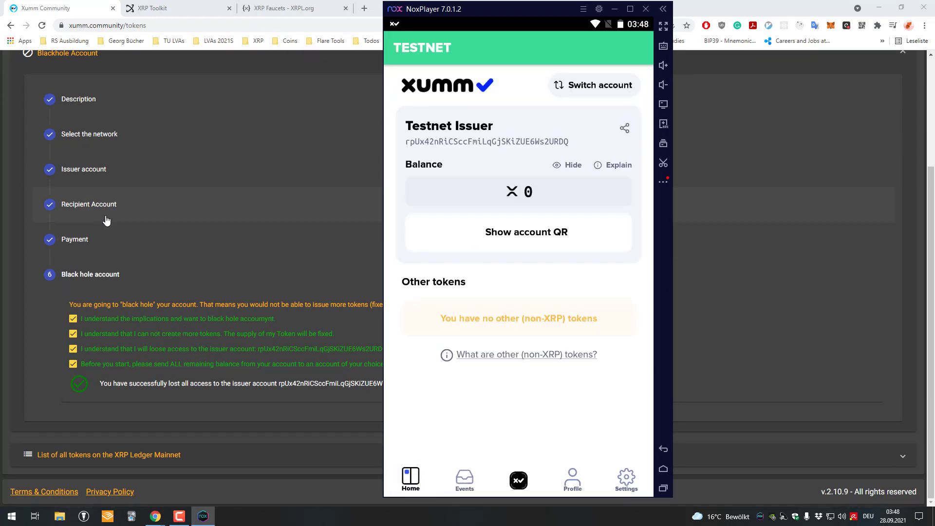
click(464, 477)
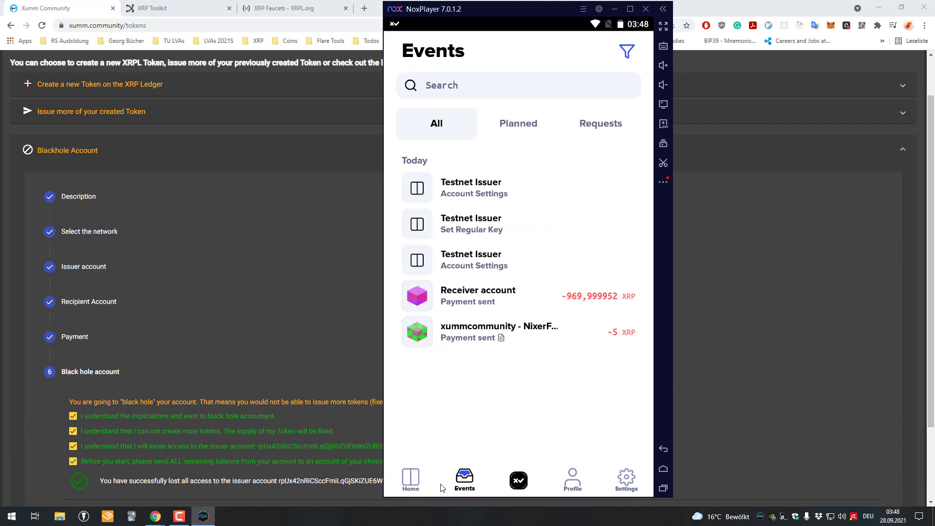
click(410, 480)
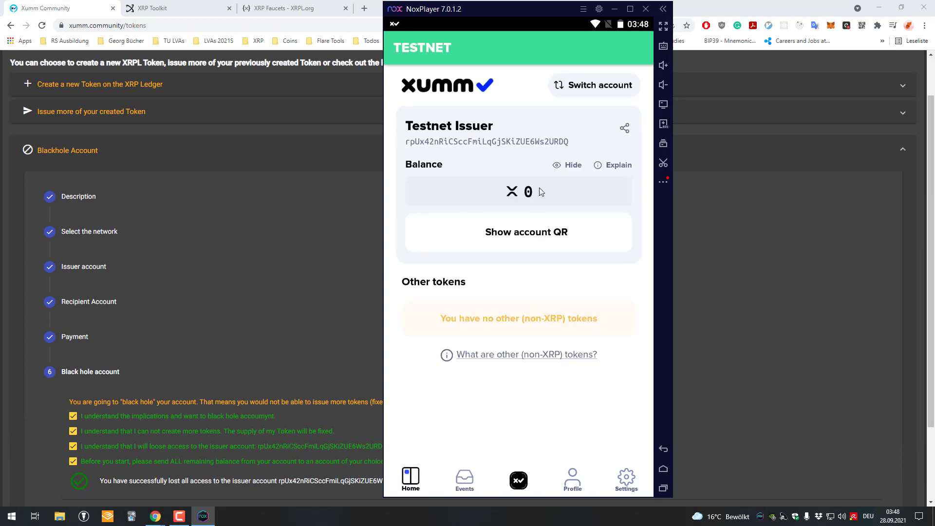
mouse_move(584, 99)
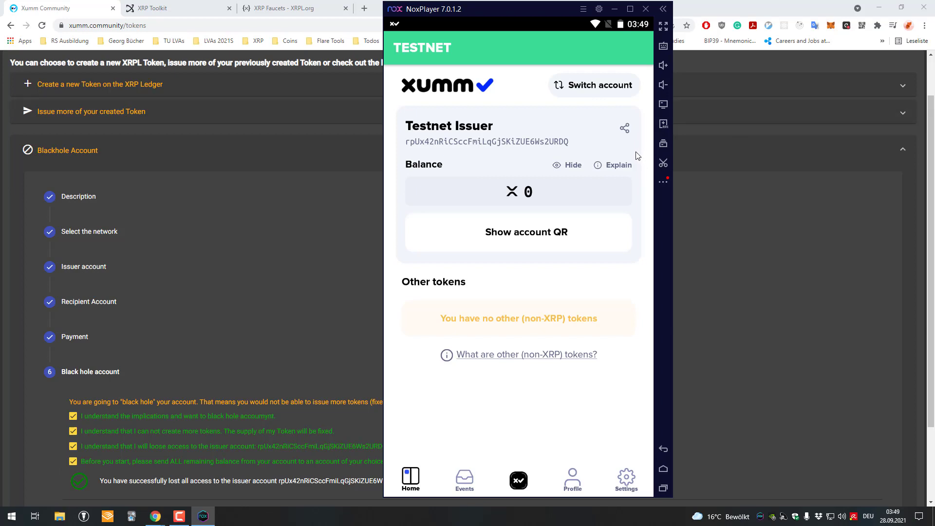
mouse_move(576, 126)
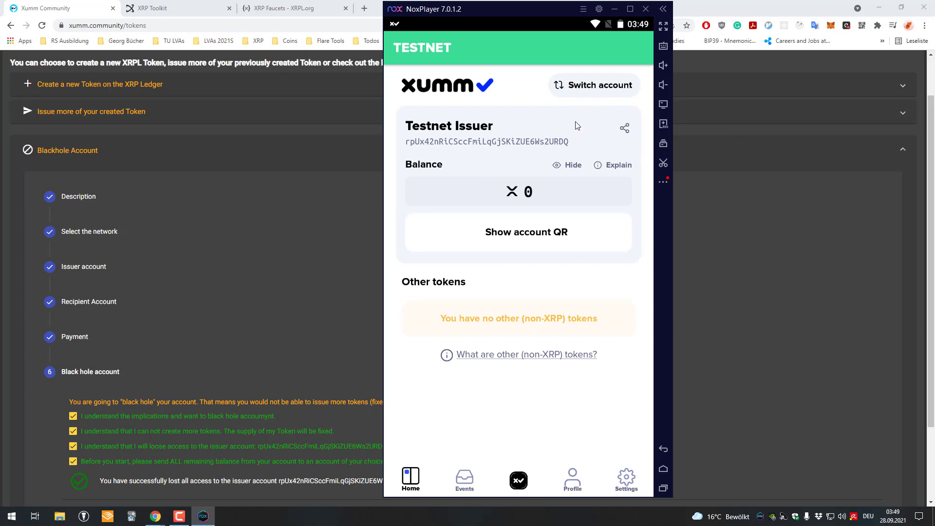
click(594, 85)
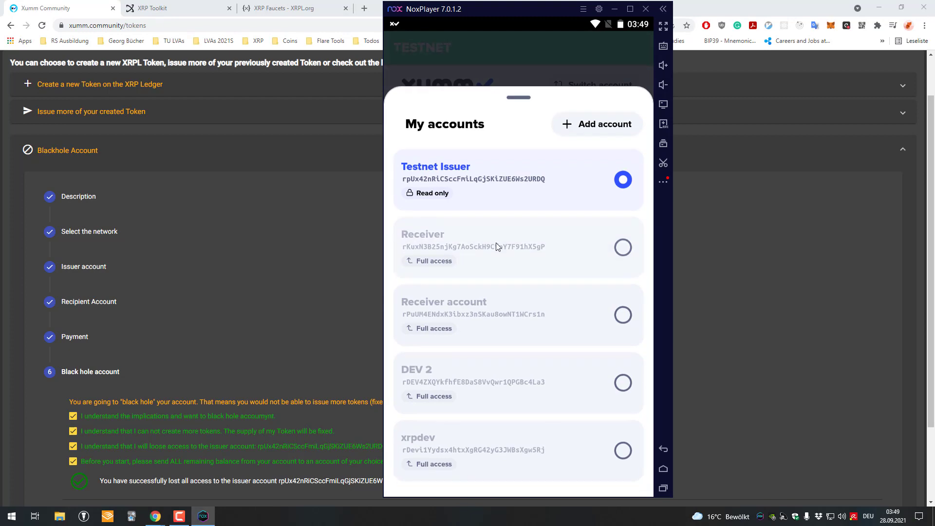
click(463, 477)
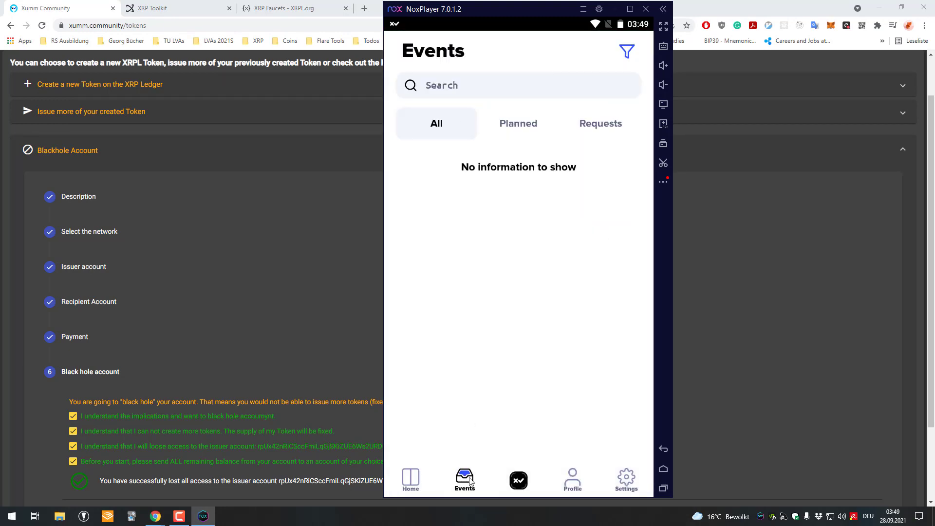